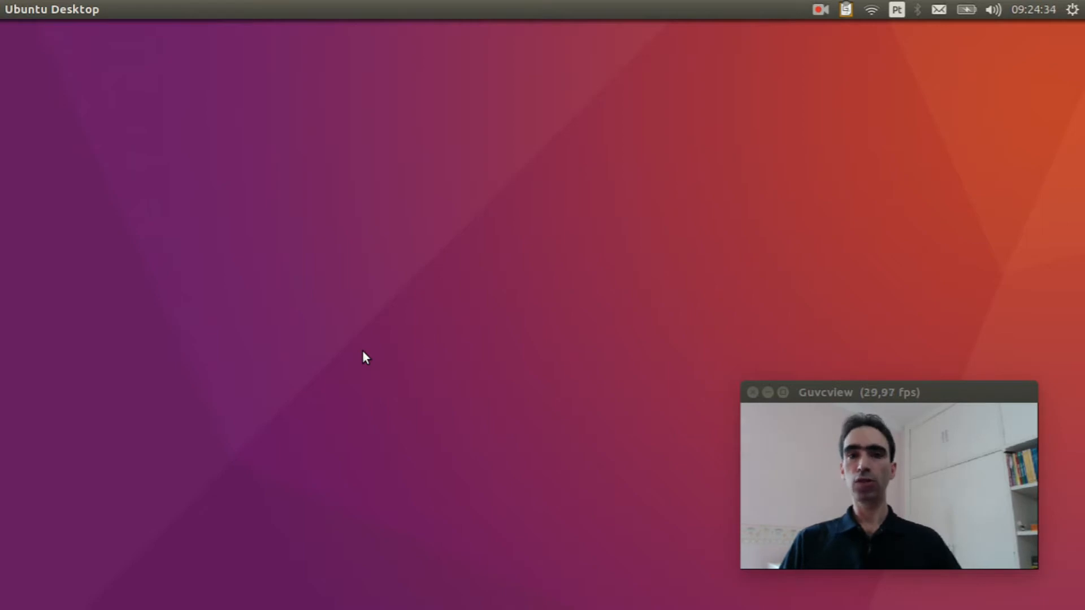
pyautogui.moveTo(325, 358)
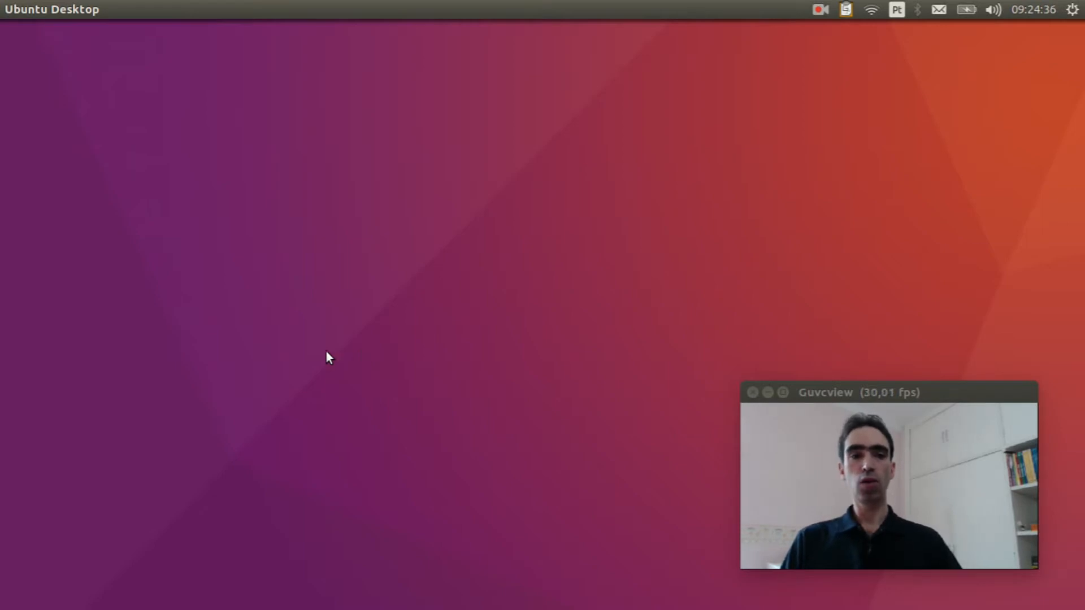
pyautogui.moveTo(22, 294)
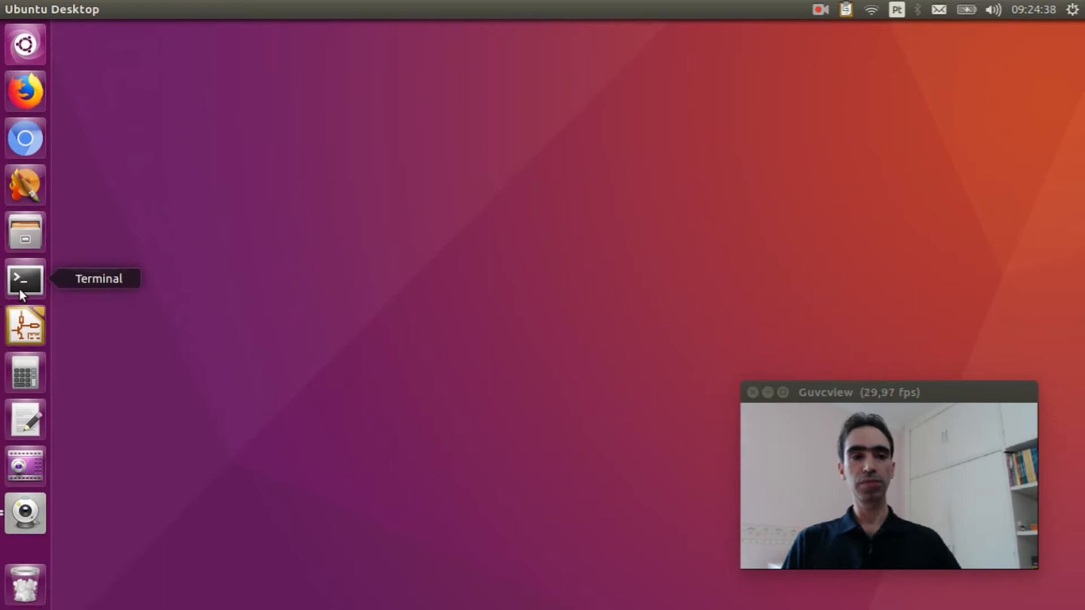
# In a new Terminal, move into nuttxspace/nuttx and run make distclean to clean the tree
pyautogui.click(24, 281)
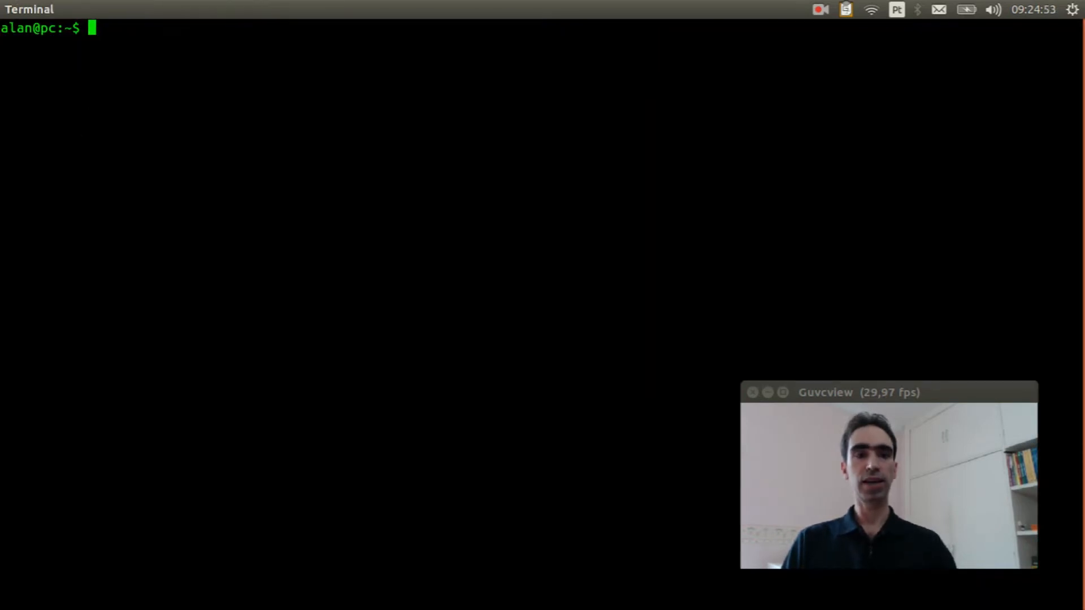
pyautogui.write('cd nuttxspace/nuttx')
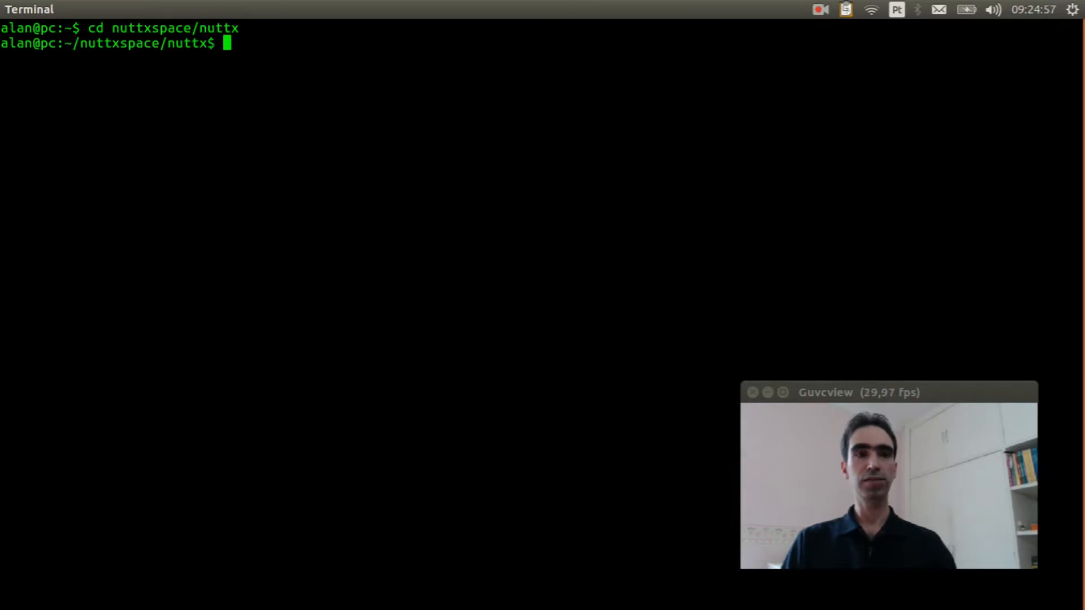
pyautogui.write('make d')
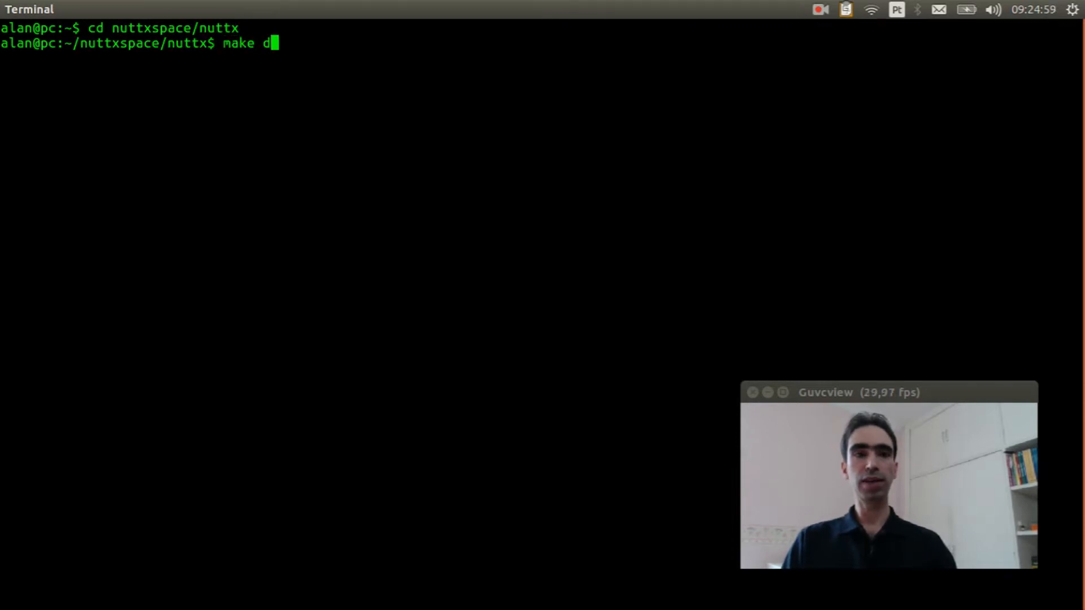
pyautogui.write('istclean')
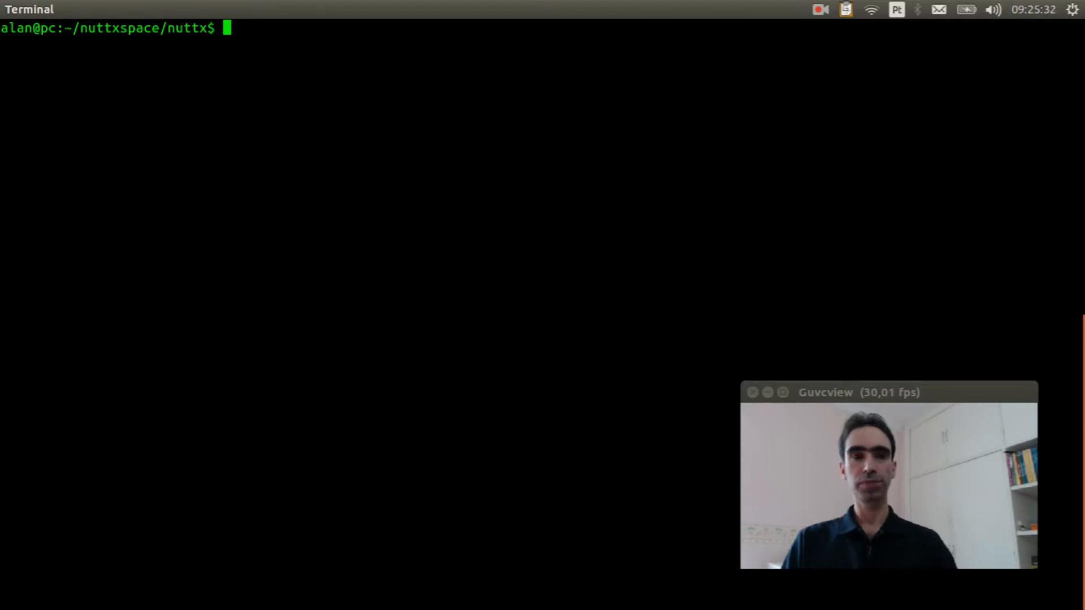
# List configs/stm32f103-minimum/src/stm32_at24.c to confirm the AT24 board file exists
pyautogui.write('ls')
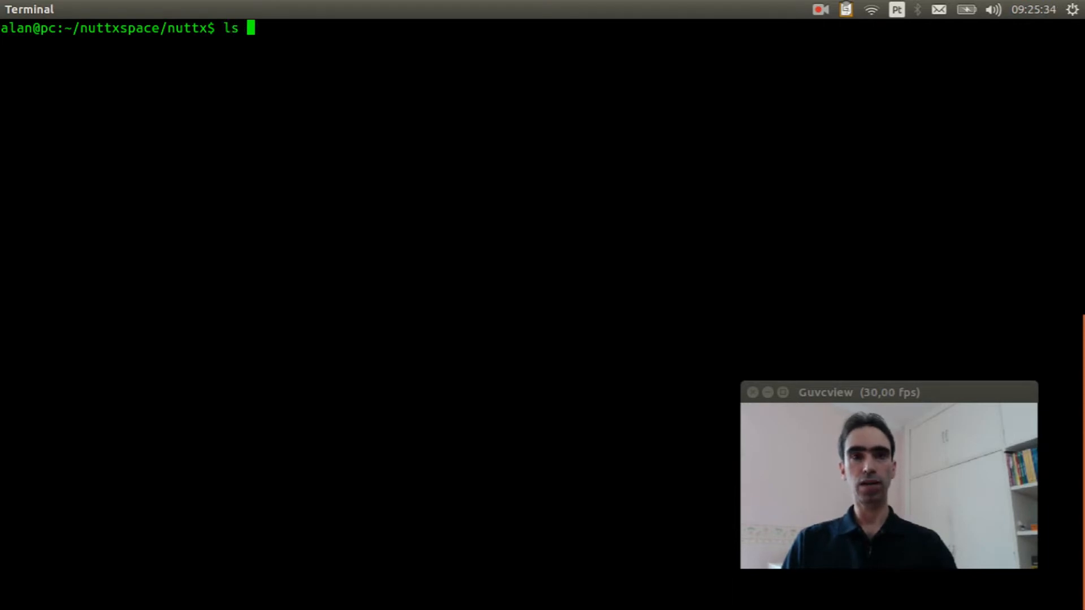
pyautogui.write('configs/')
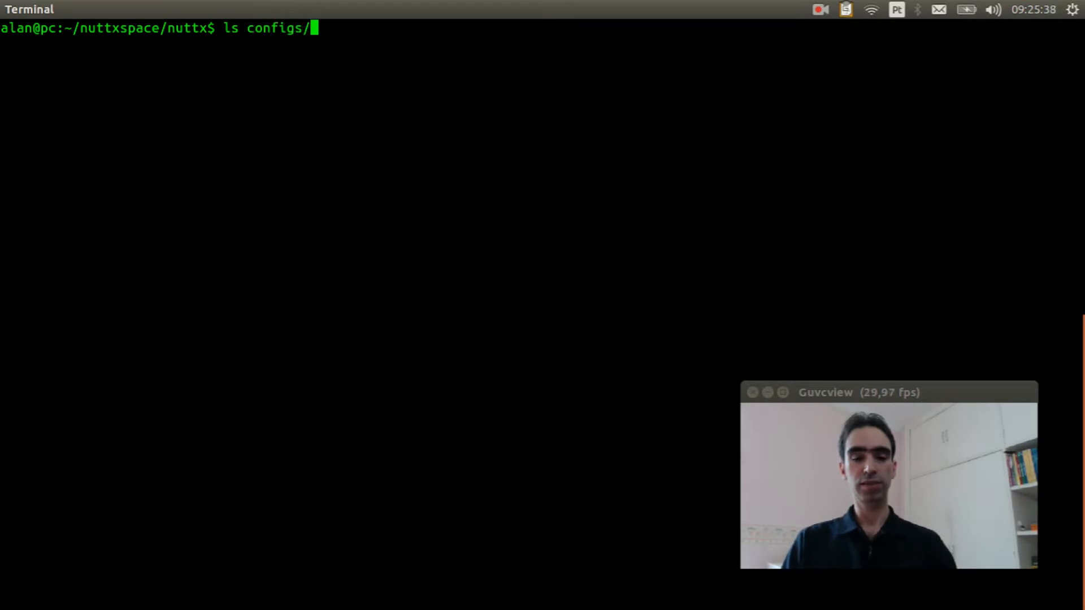
pyautogui.write('stm32f')
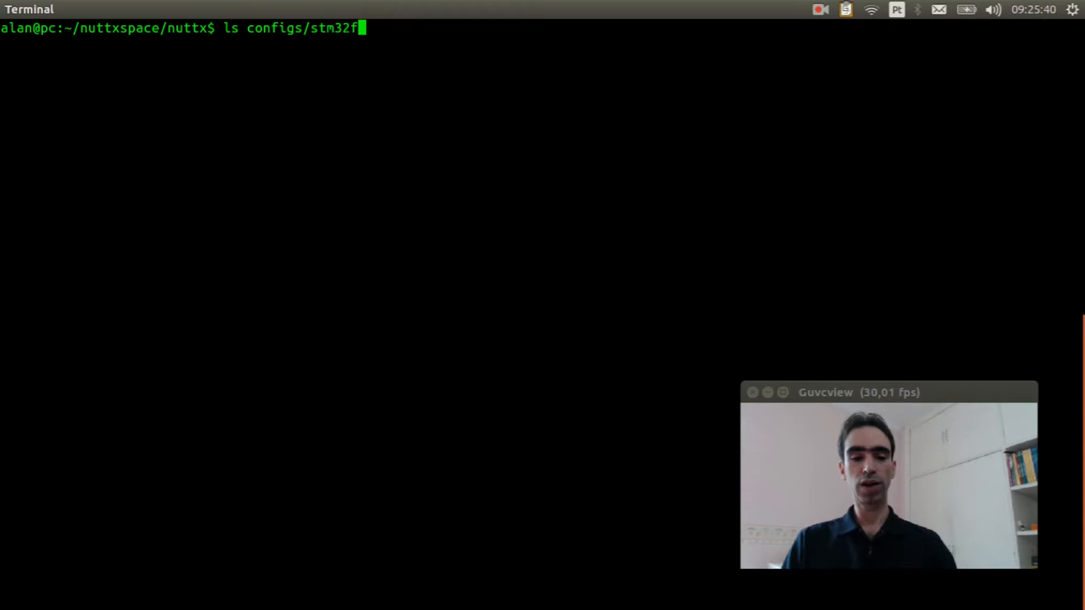
pyautogui.press('Tab')
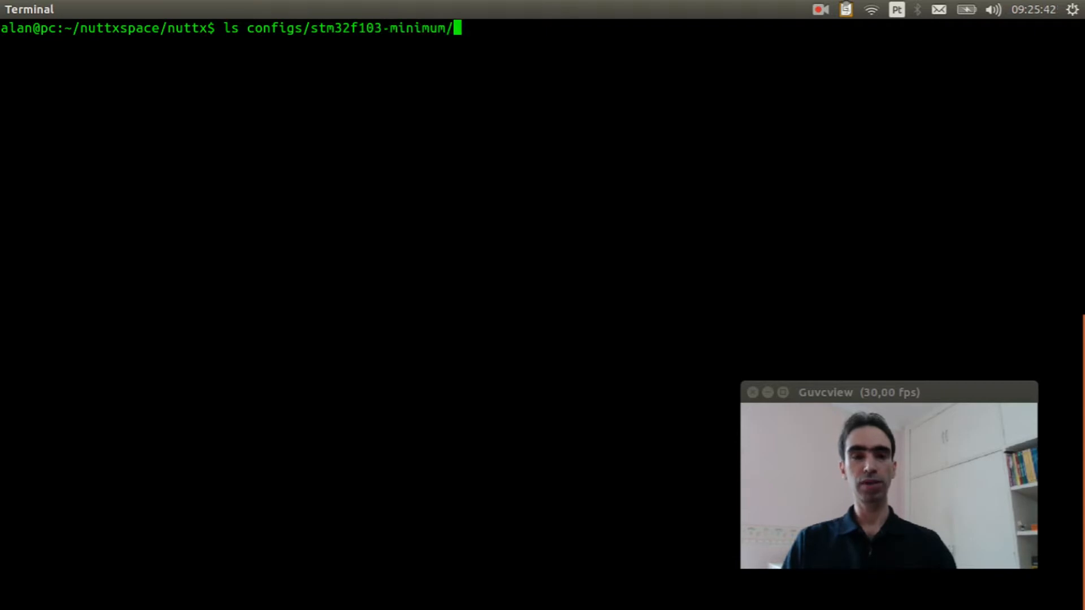
pyautogui.write('s')
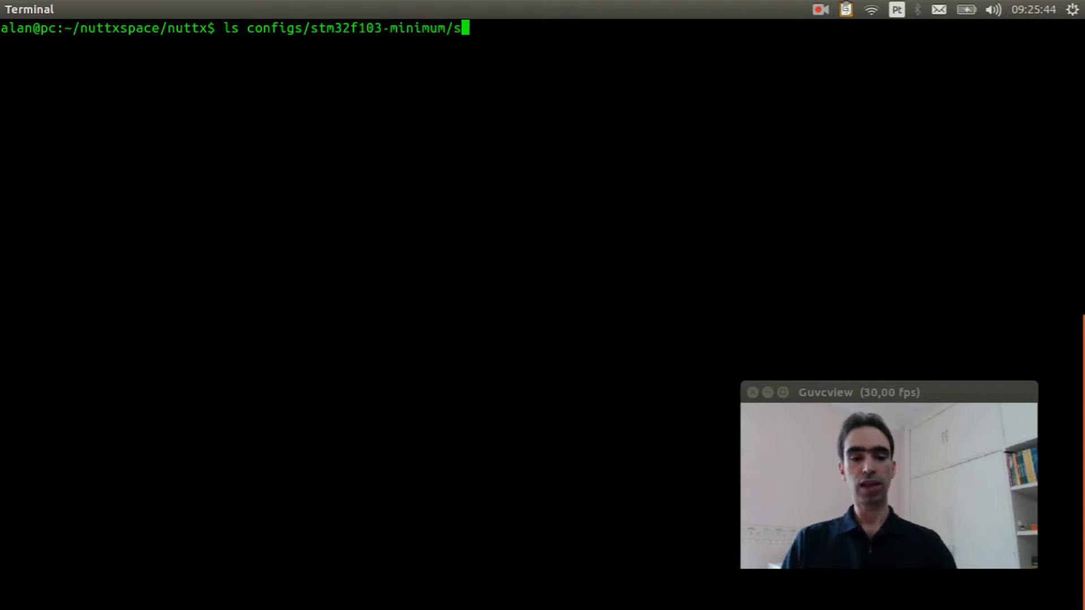
pyautogui.write('rc')
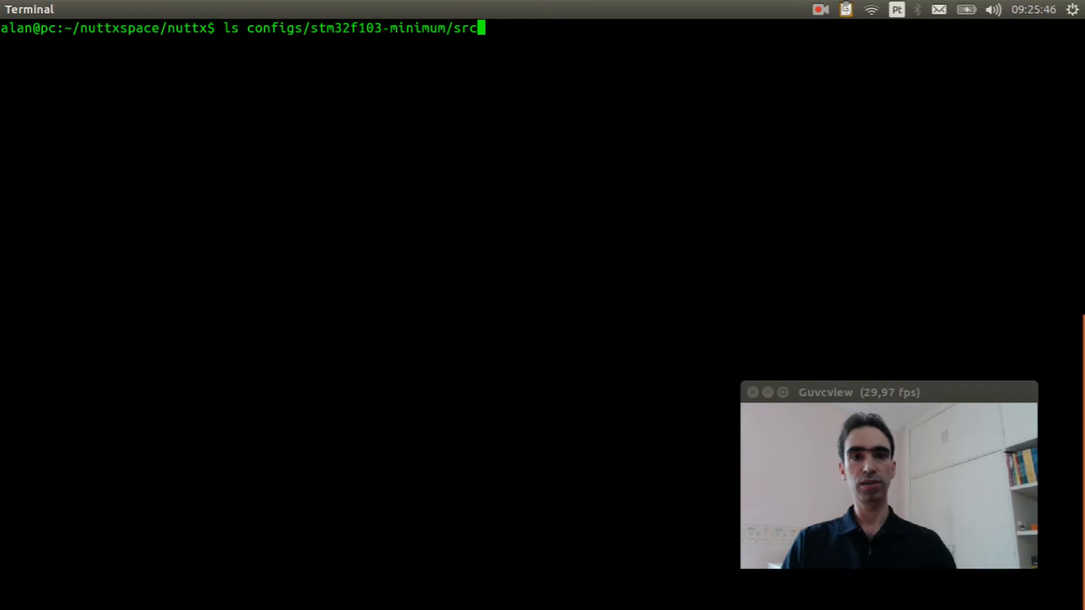
pyautogui.write('/stm32_at24.c')
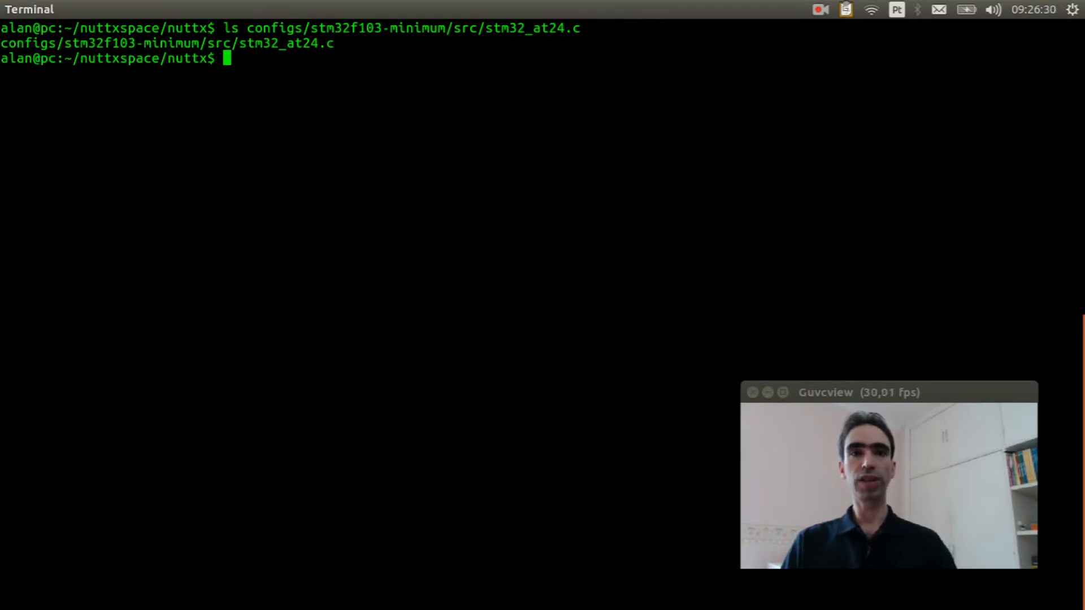
# Configure NuttX with ./tools/configure.sh stm32f103-minimum/nsh
pyautogui.write('./')
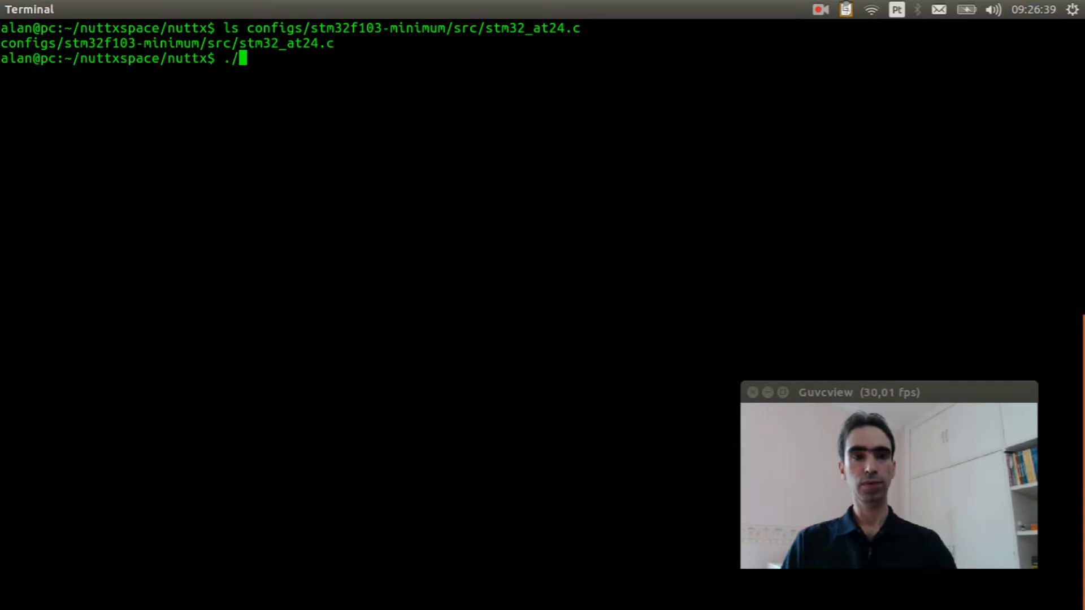
pyautogui.write('tools/con')
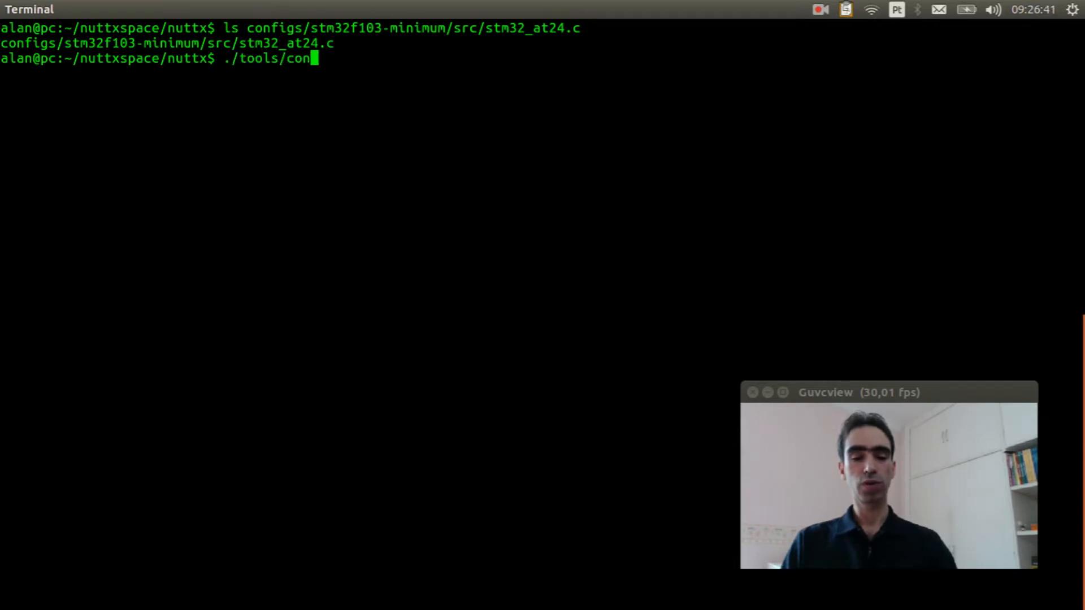
pyautogui.write('figure.sh')
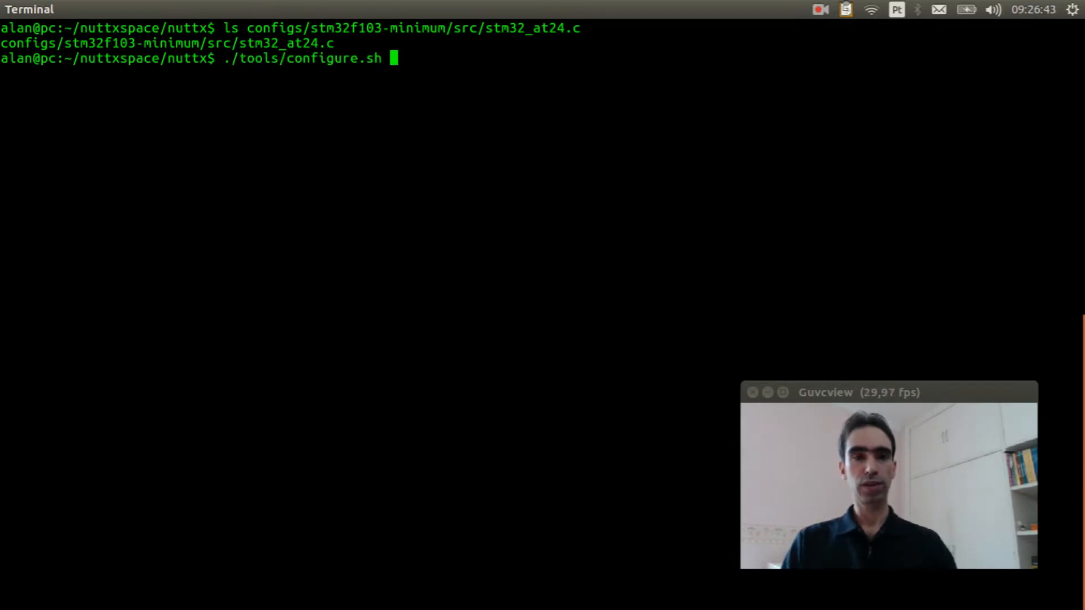
pyautogui.write('stm32f103-mini')
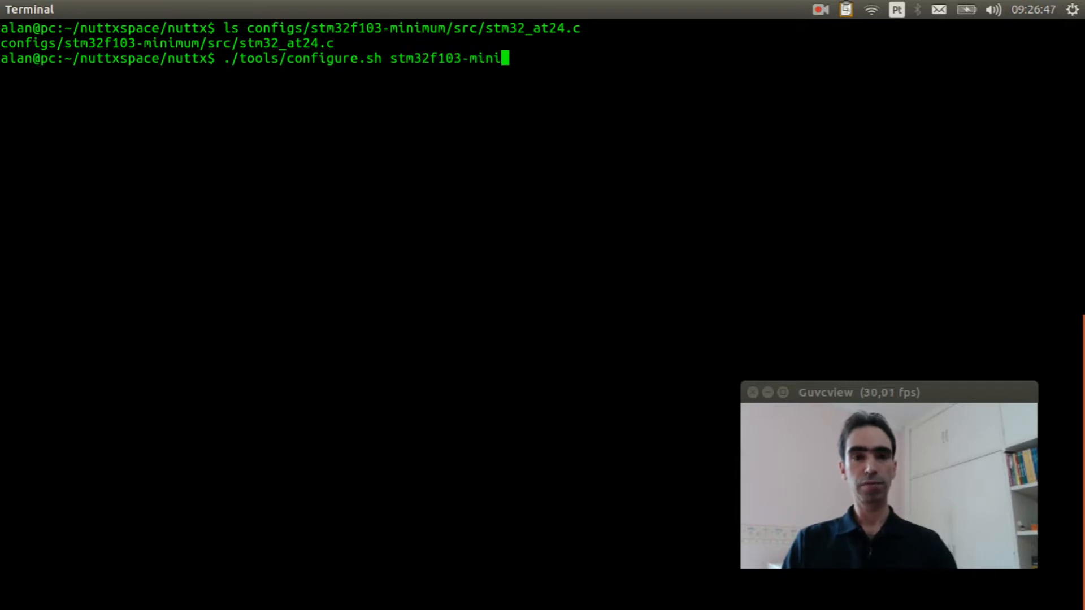
pyautogui.write('mum/')
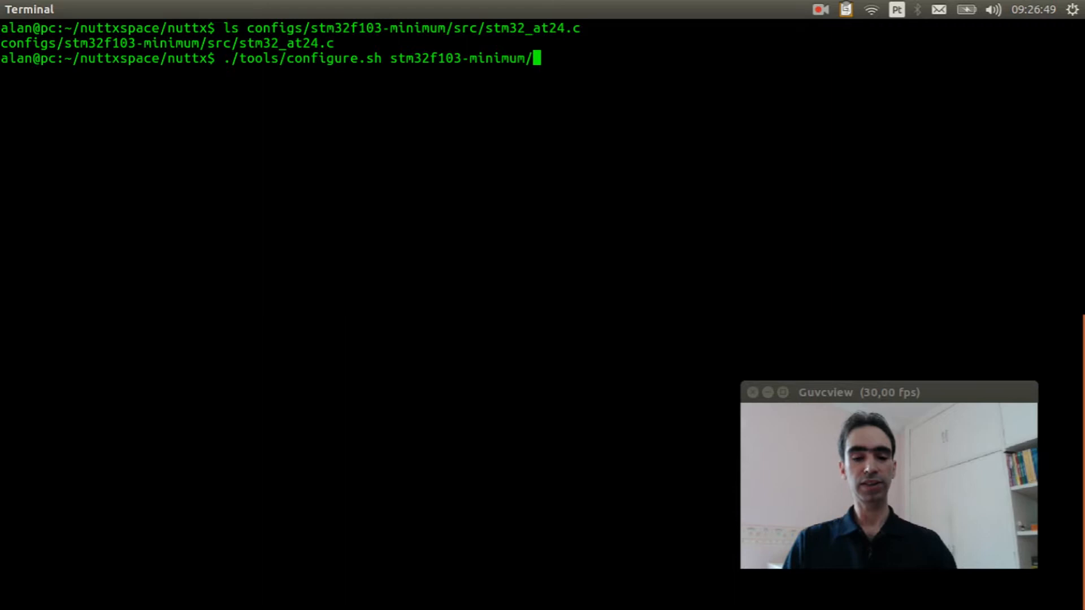
pyautogui.write('nsh')
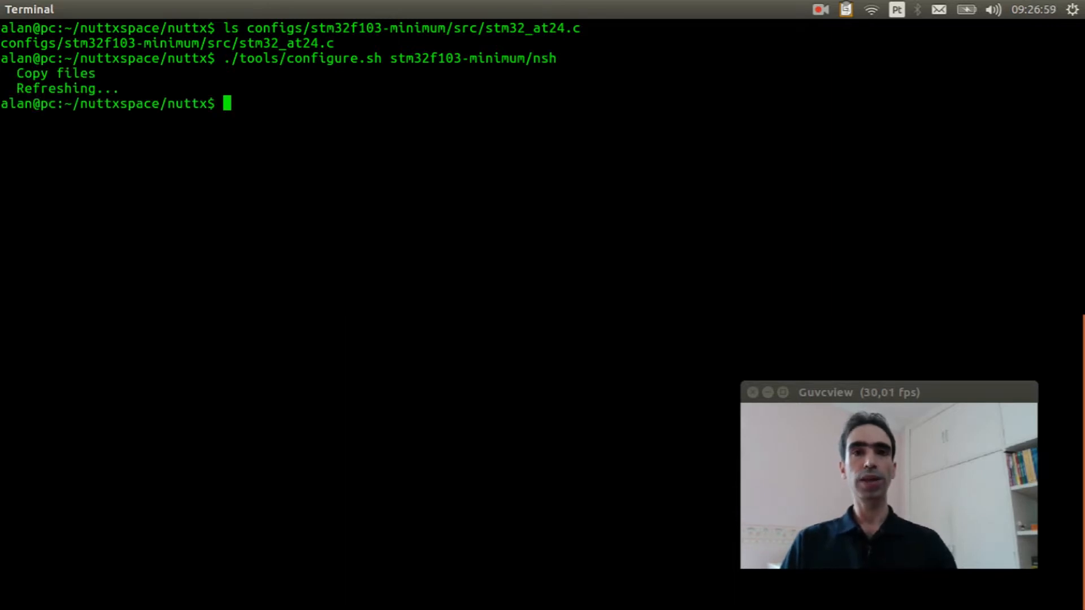
# Launch make menuconfig to reach the NuttX configuration menu
pyautogui.write('make m')
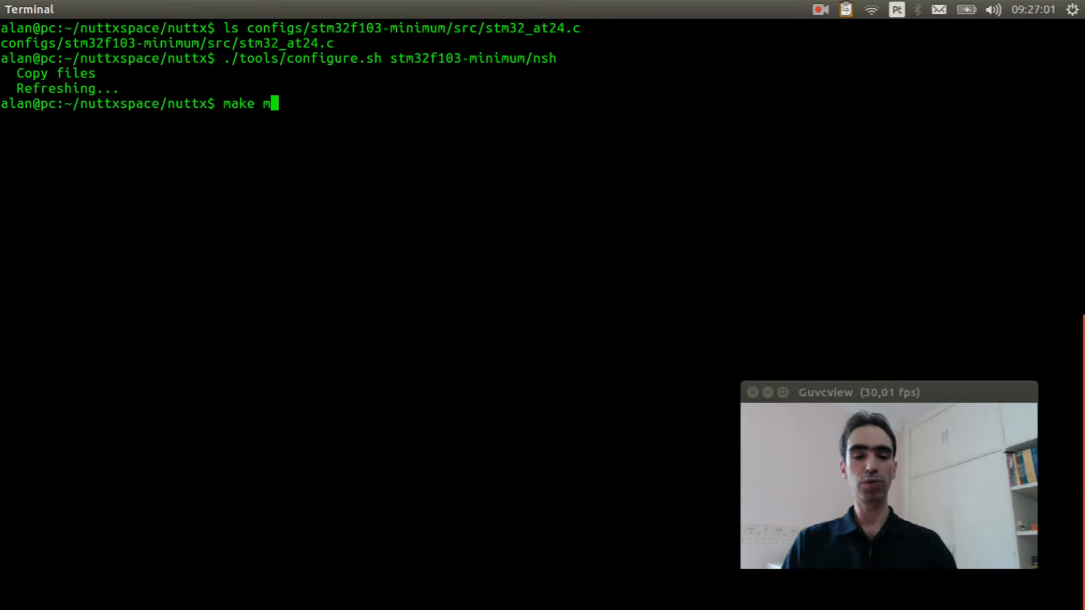
pyautogui.write('enuconfig')
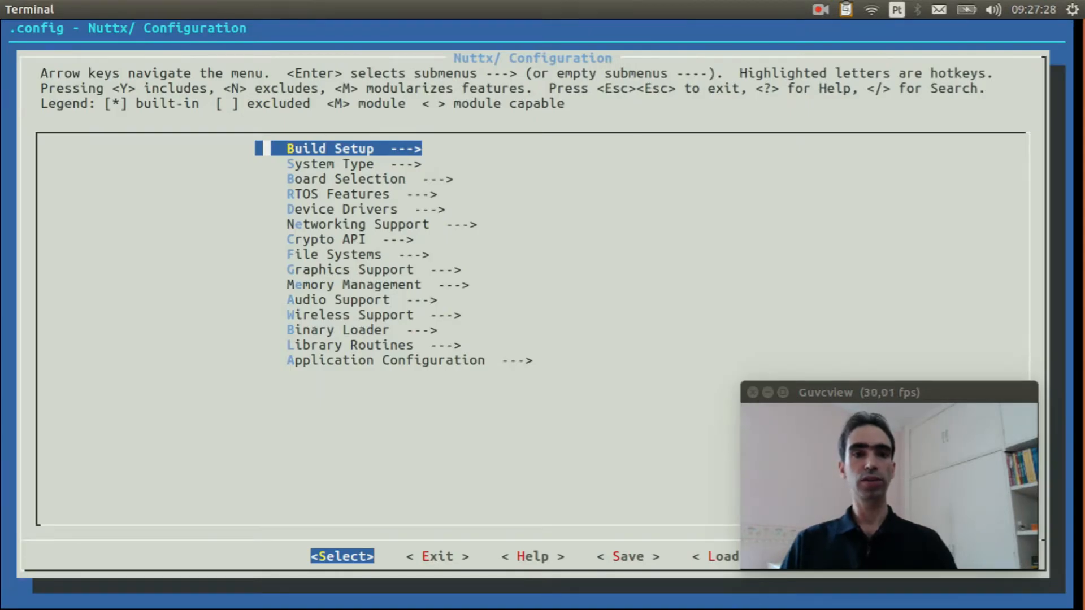
# Enable the I2C1 peripheral under System Type > STM32 Peripheral Support and return to the main menu
pyautogui.press('Down')
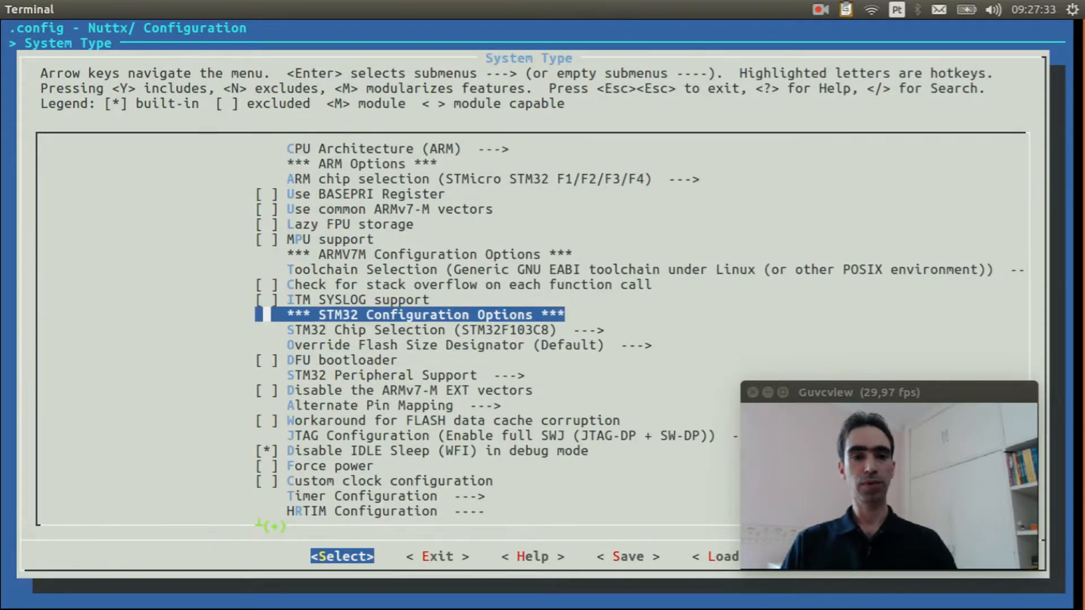
pyautogui.press('Enter')
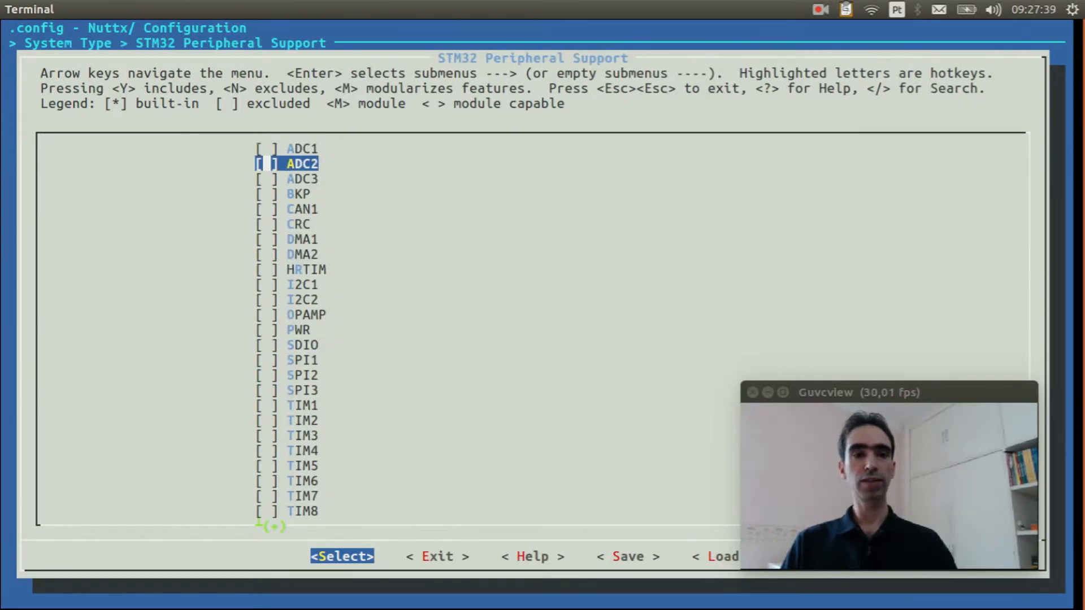
pyautogui.press('Down')
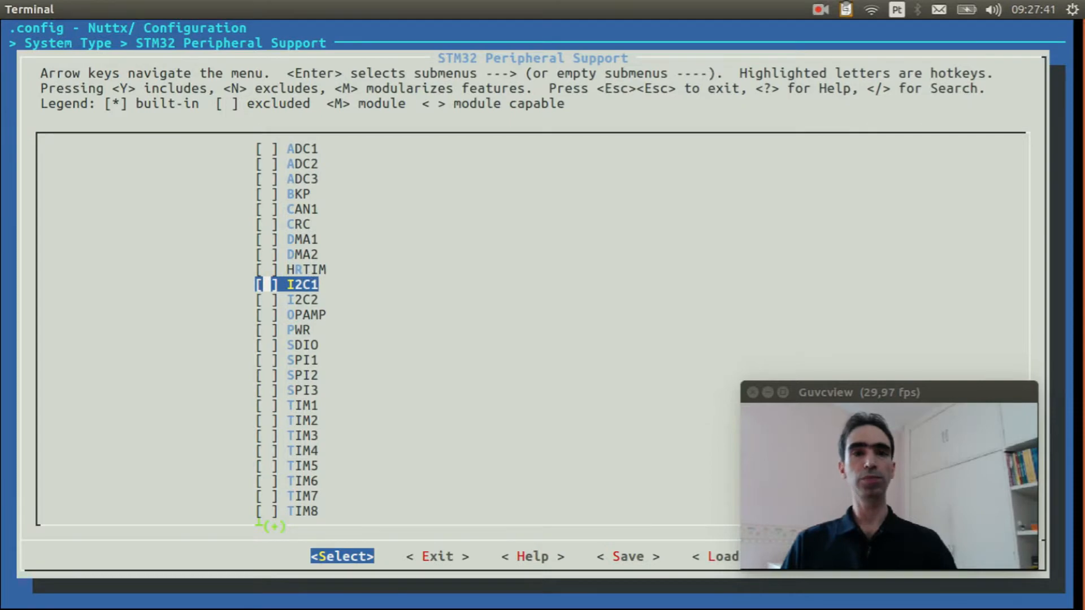
pyautogui.press('y')
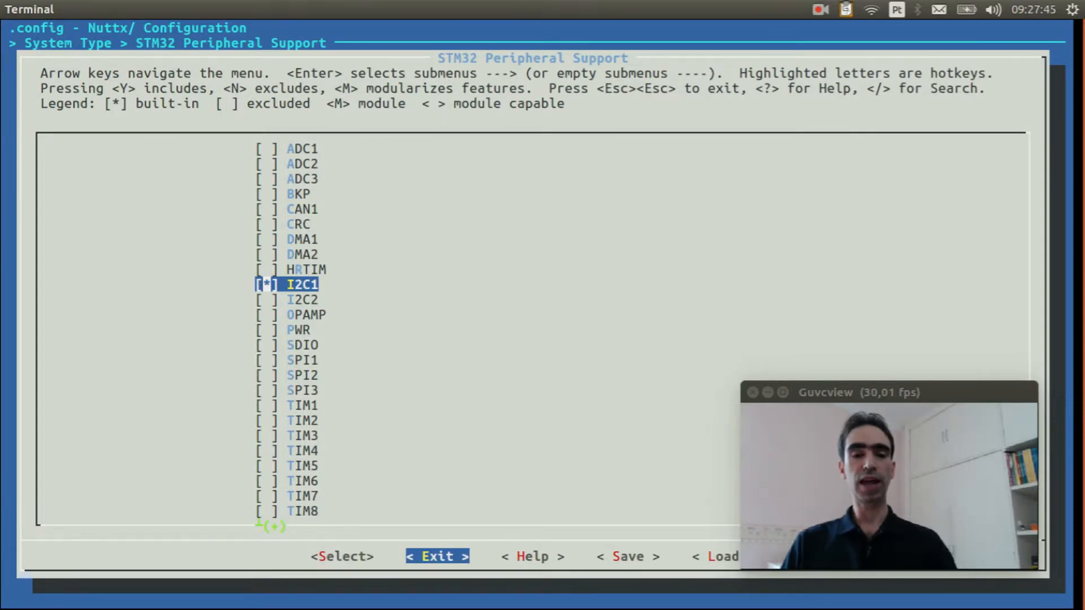
pyautogui.press('Escape')
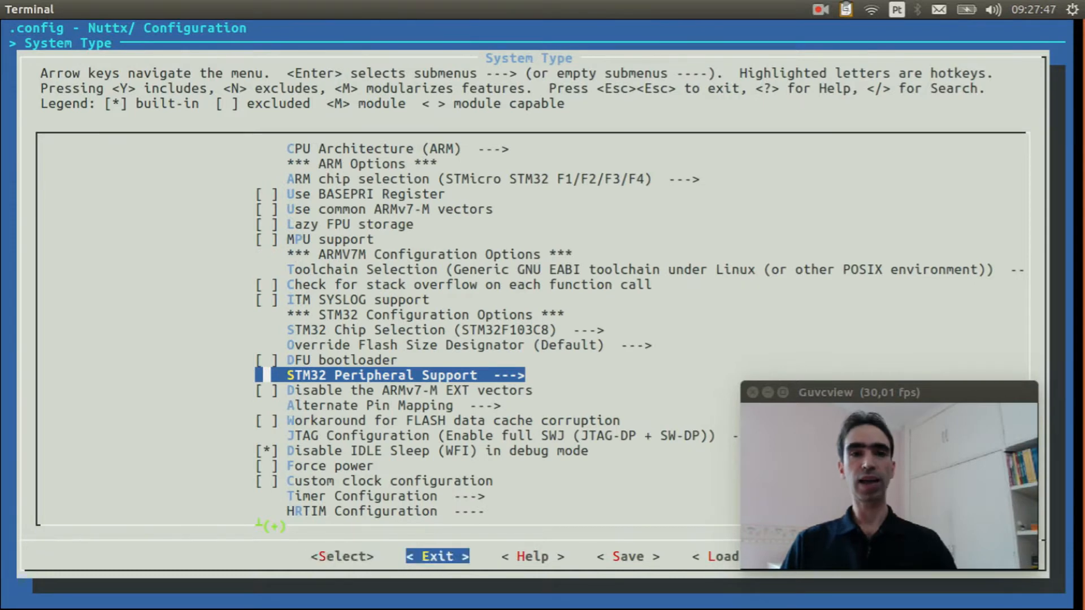
pyautogui.press('Escape')
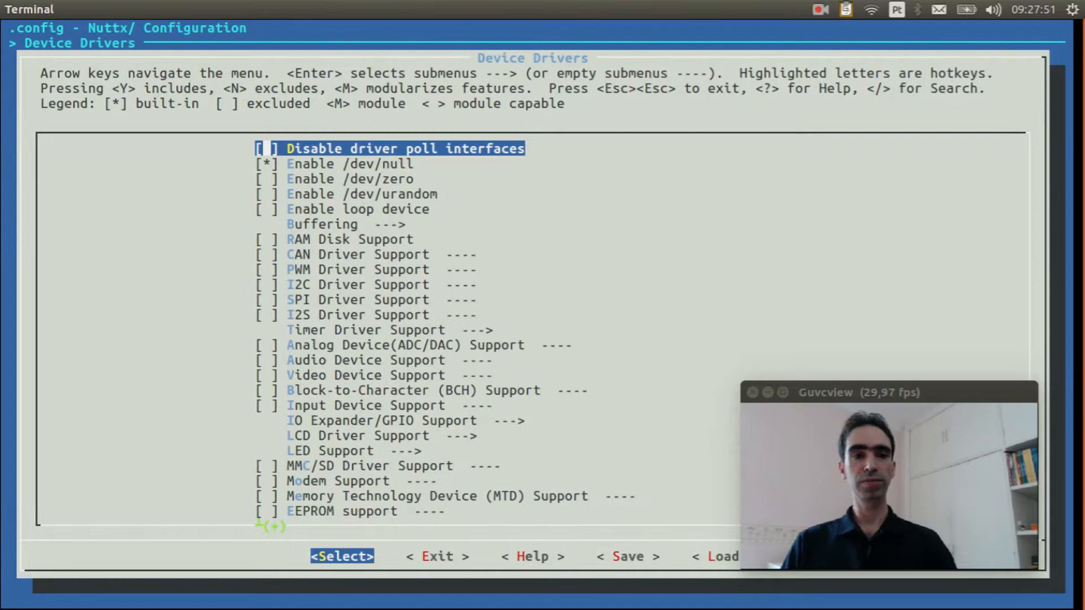
# Enable I2C Driver Support in Device Drivers and enable MTD support, entering its options
pyautogui.press('Down')
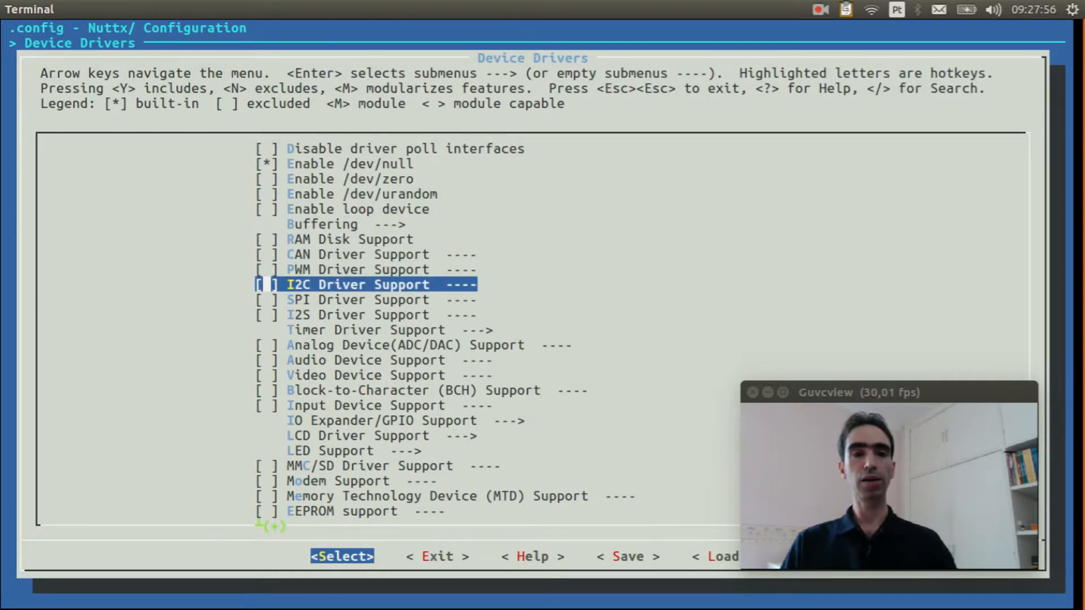
pyautogui.press('y')
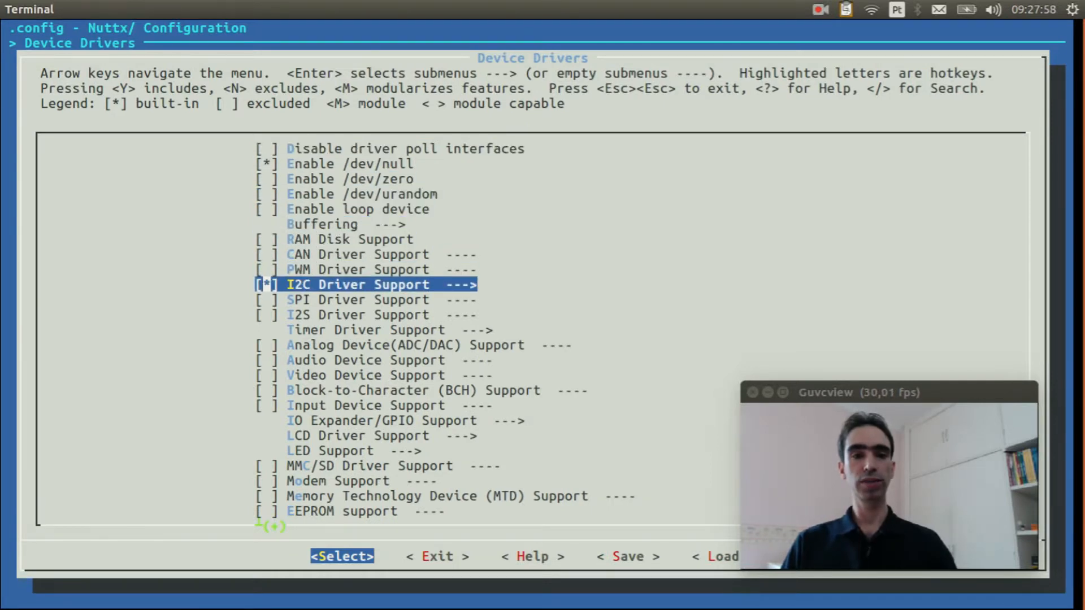
pyautogui.press('Down')
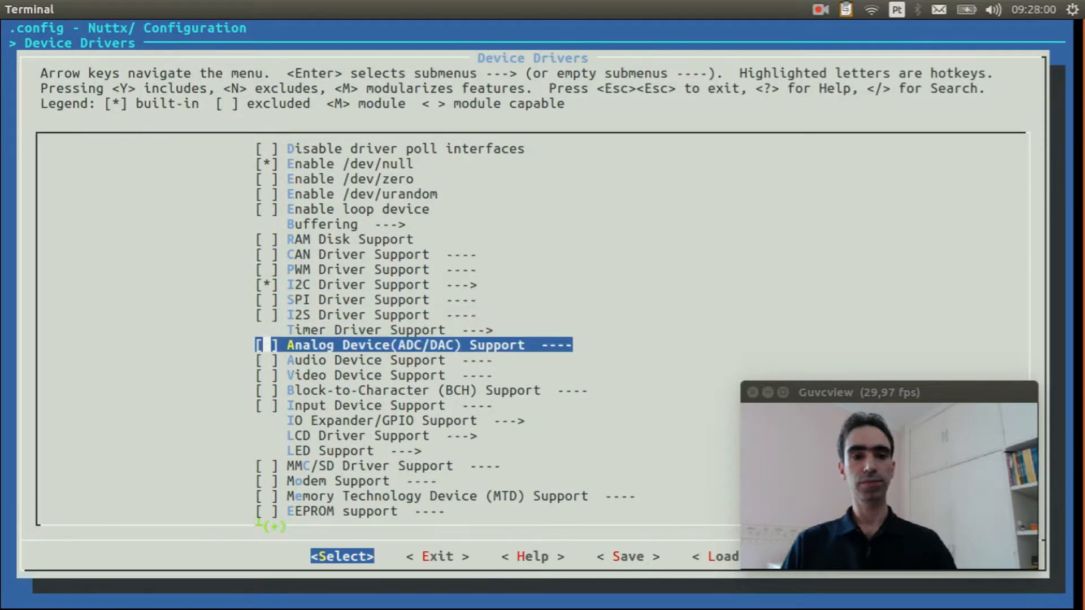
pyautogui.press('Down')
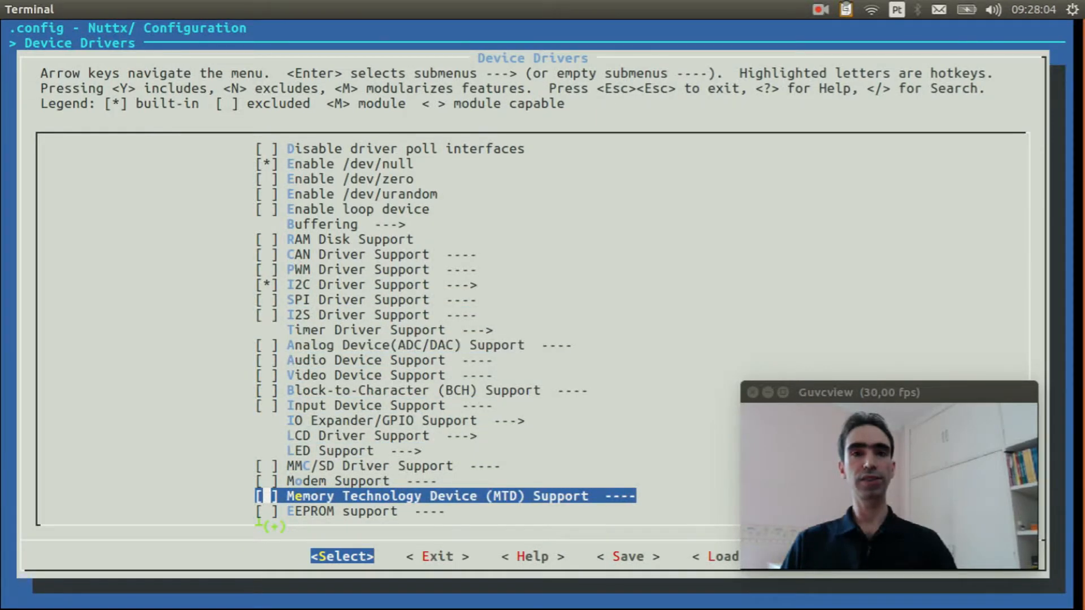
pyautogui.press('y')
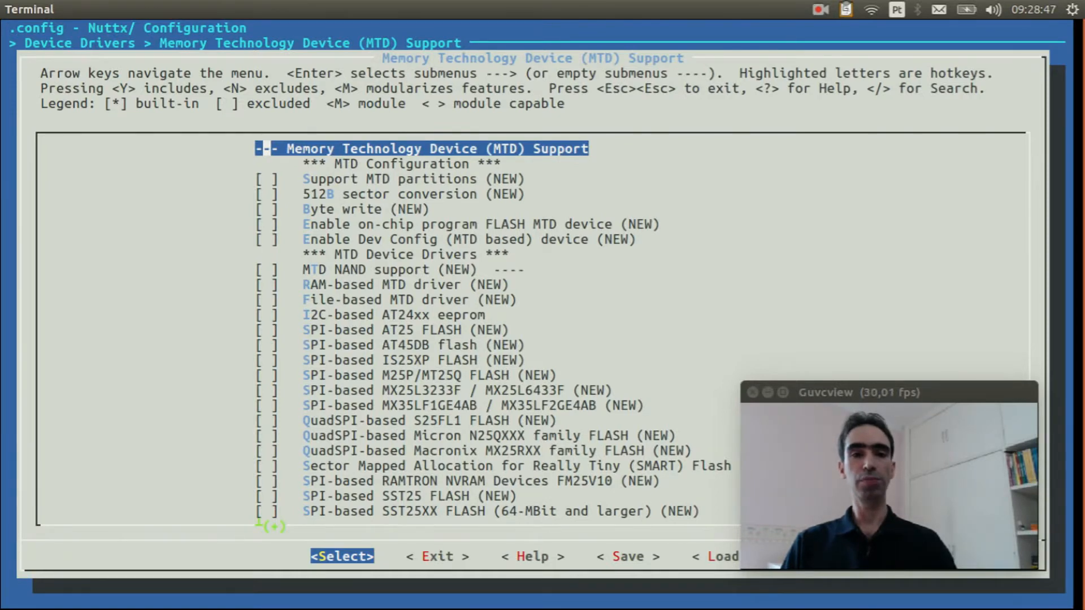
# Enable the I2C-based AT24xx EEPROM driver at 32 Kbit, then move on to File Systems
pyautogui.press('Down')
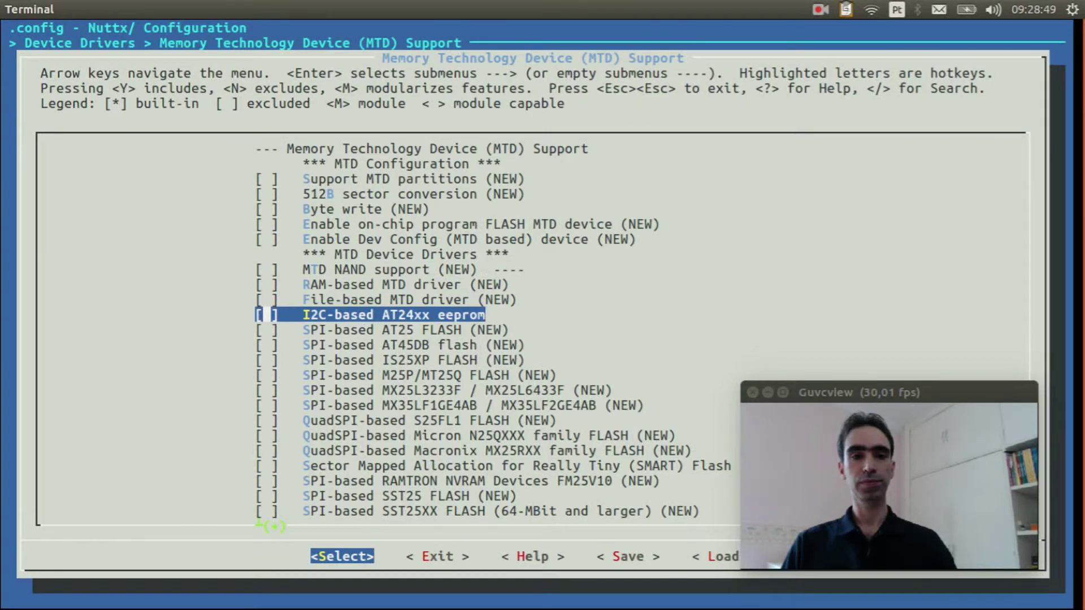
pyautogui.press('y')
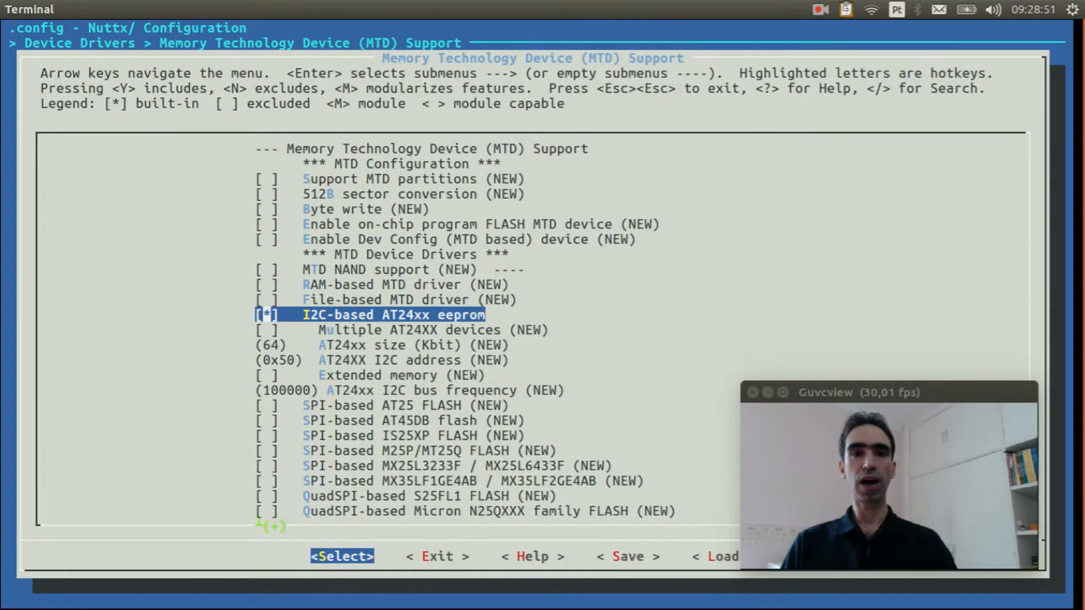
pyautogui.press('Down')
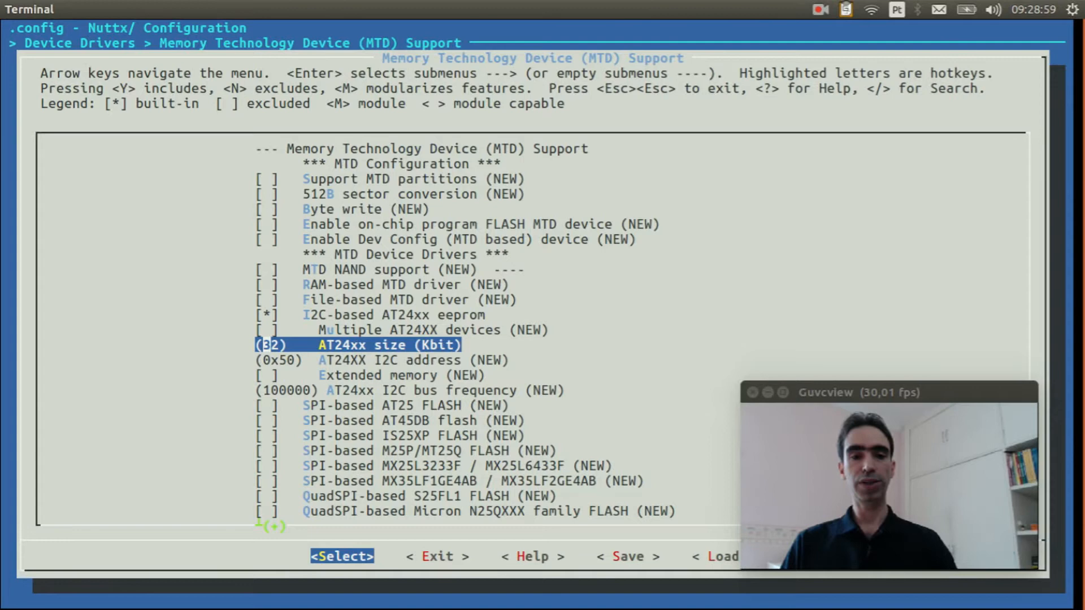
pyautogui.press('Escape')
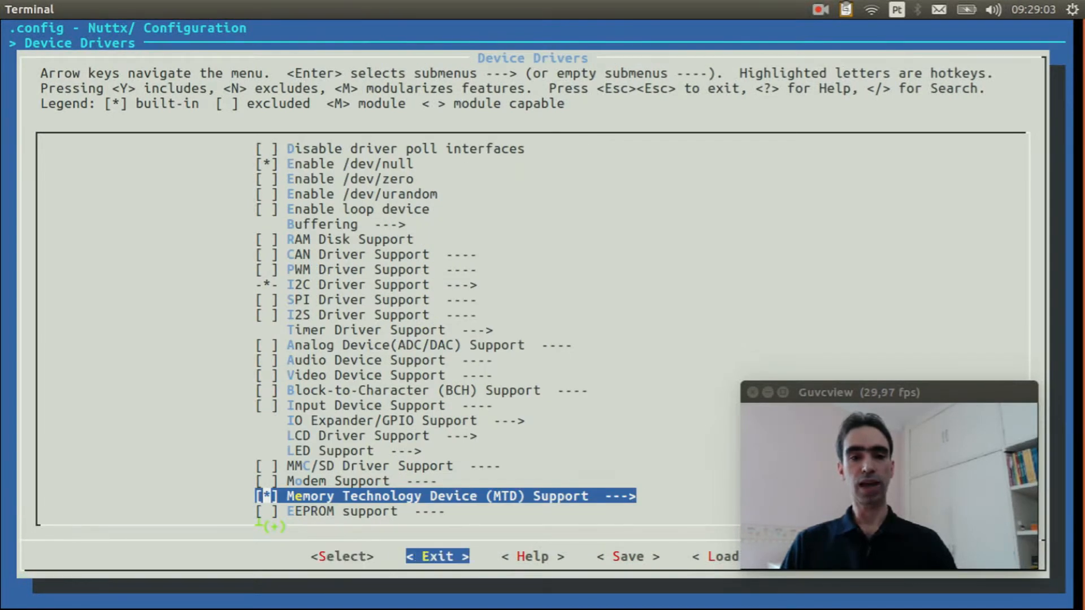
pyautogui.press('Escape')
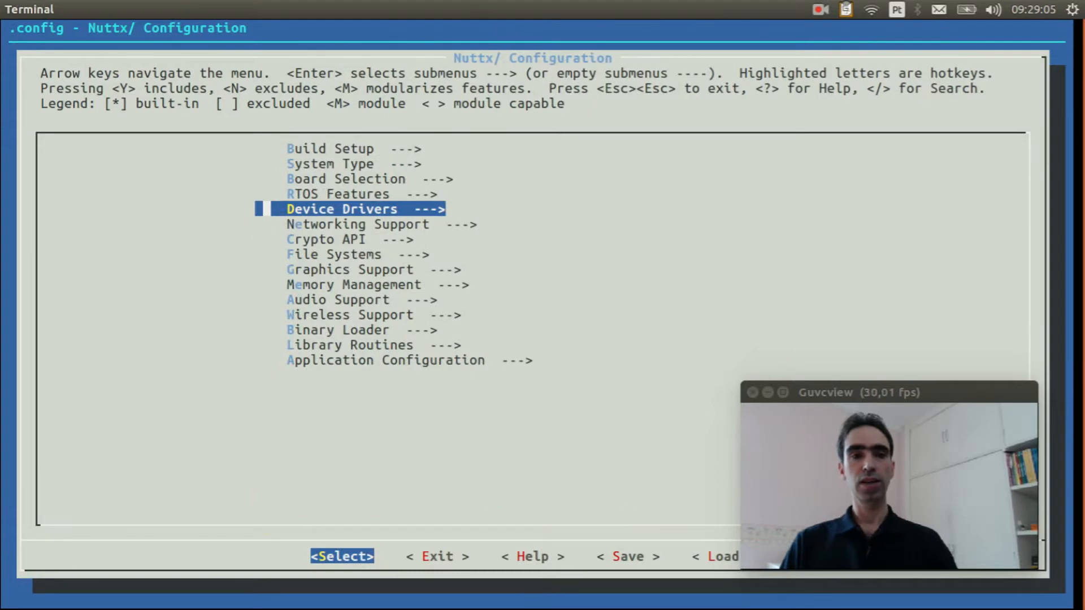
pyautogui.press('Down')
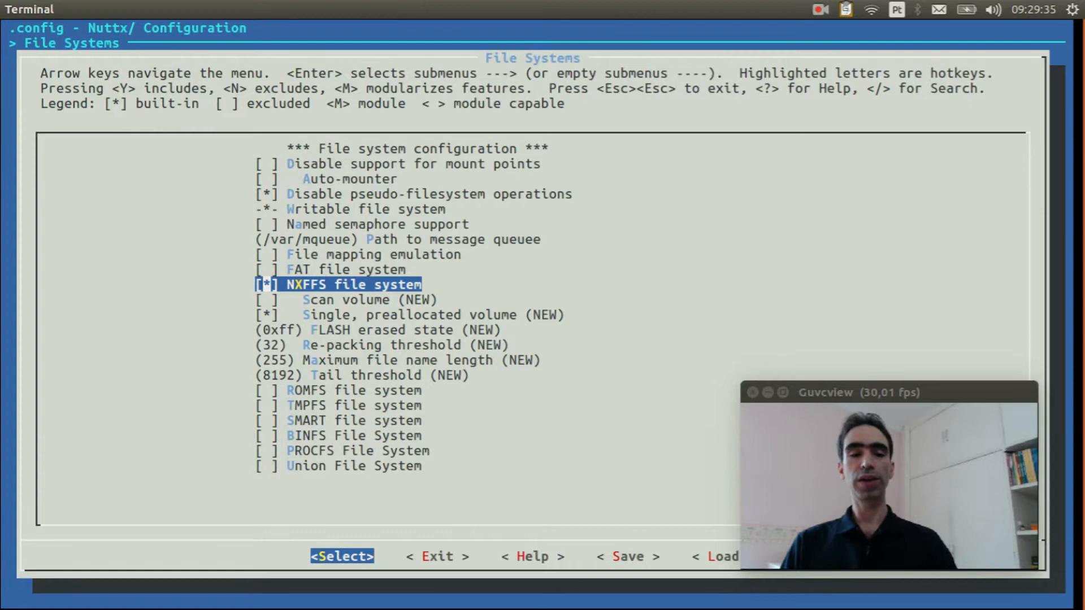
# Leave File Systems with NXFFS enabled and return to the top-level menu
pyautogui.press('Escape')
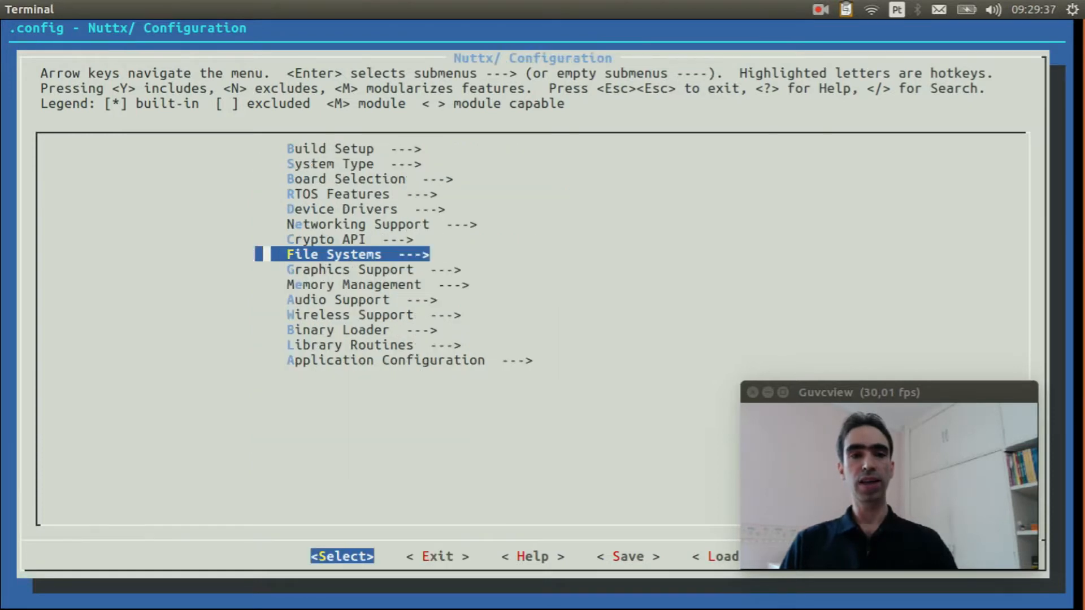
# In Board Selection, enable AT24 Serial EEPROM auto-mount as an NXFFS file system and save the configuration
pyautogui.press('Up')
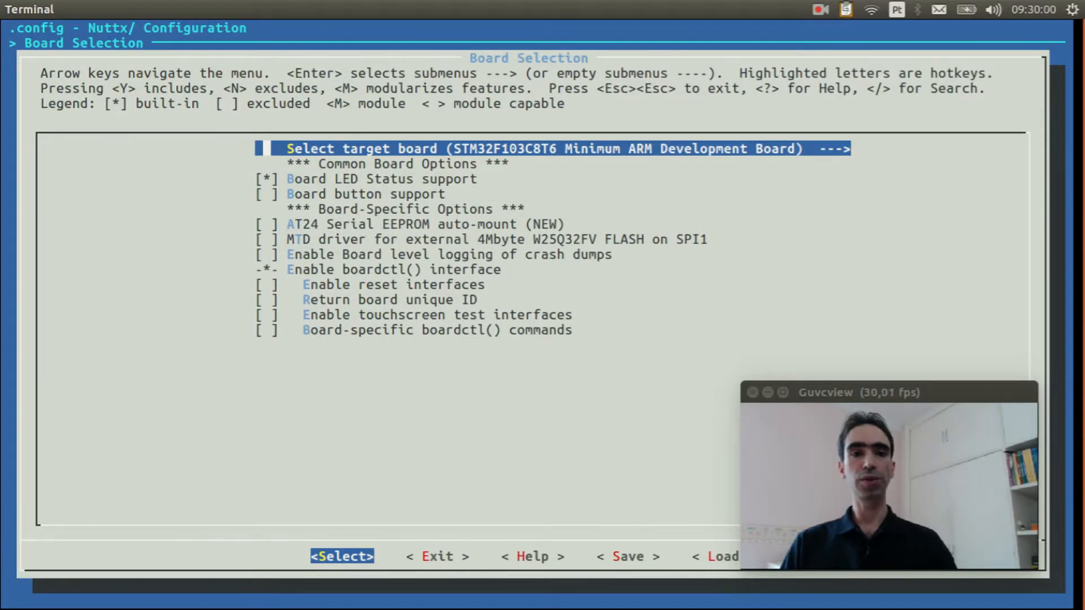
pyautogui.press('Down')
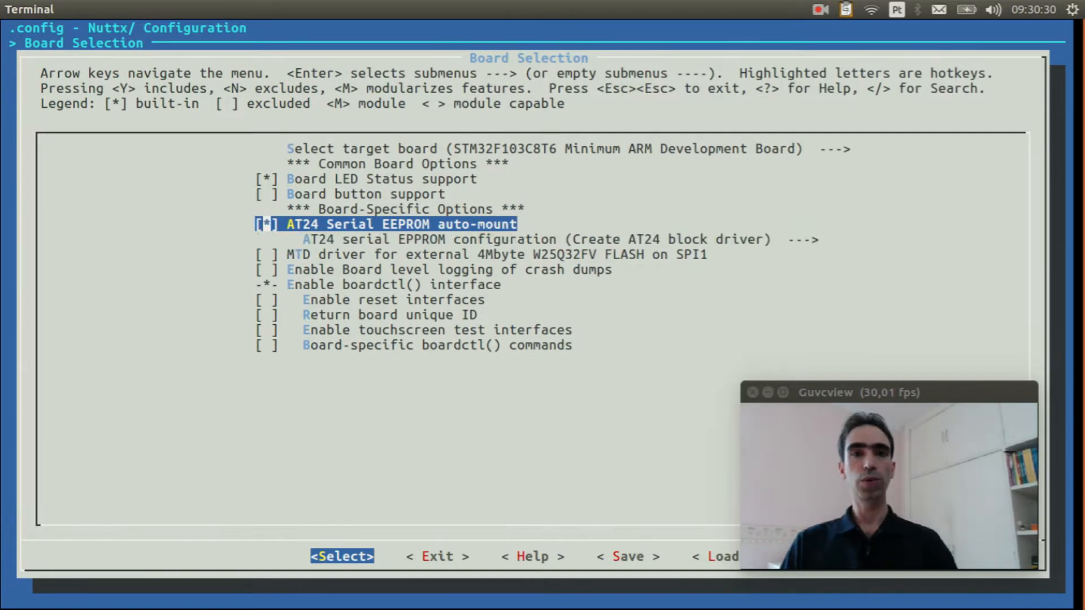
pyautogui.press('Down')
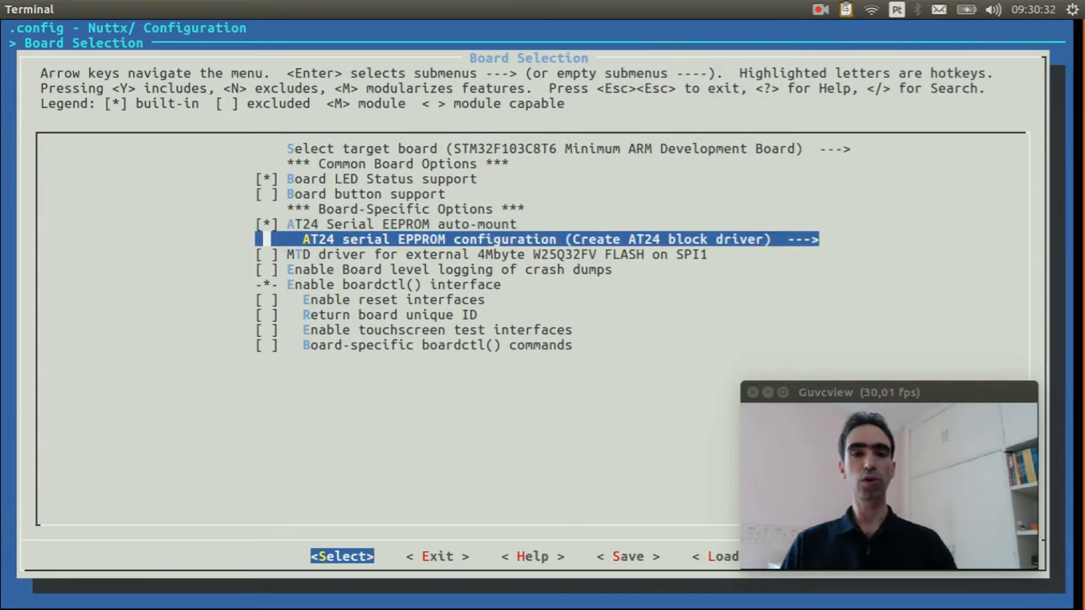
pyautogui.press('Enter')
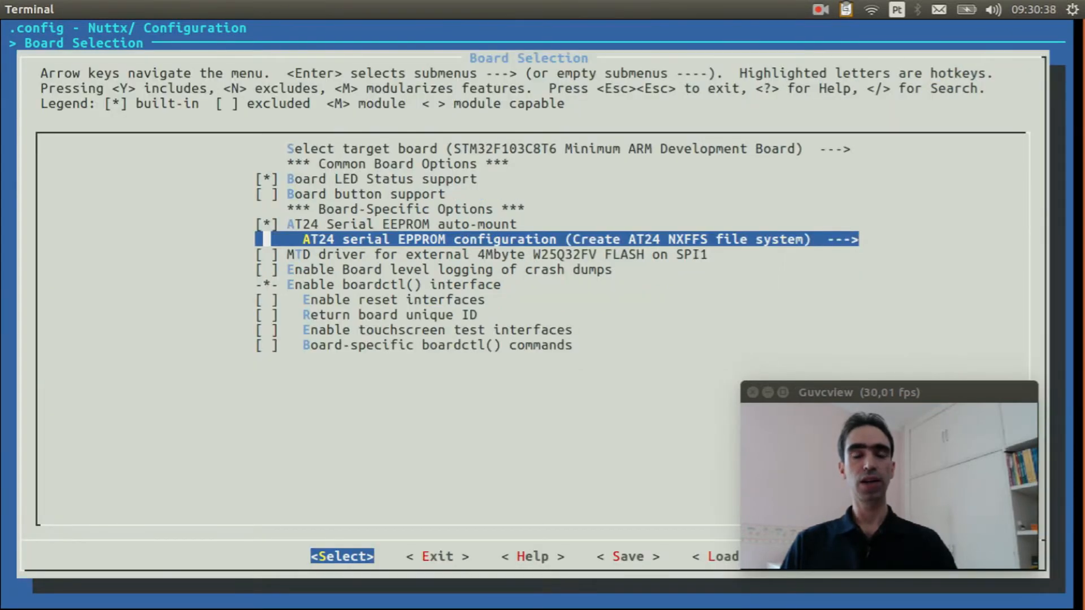
pyautogui.press('Escape')
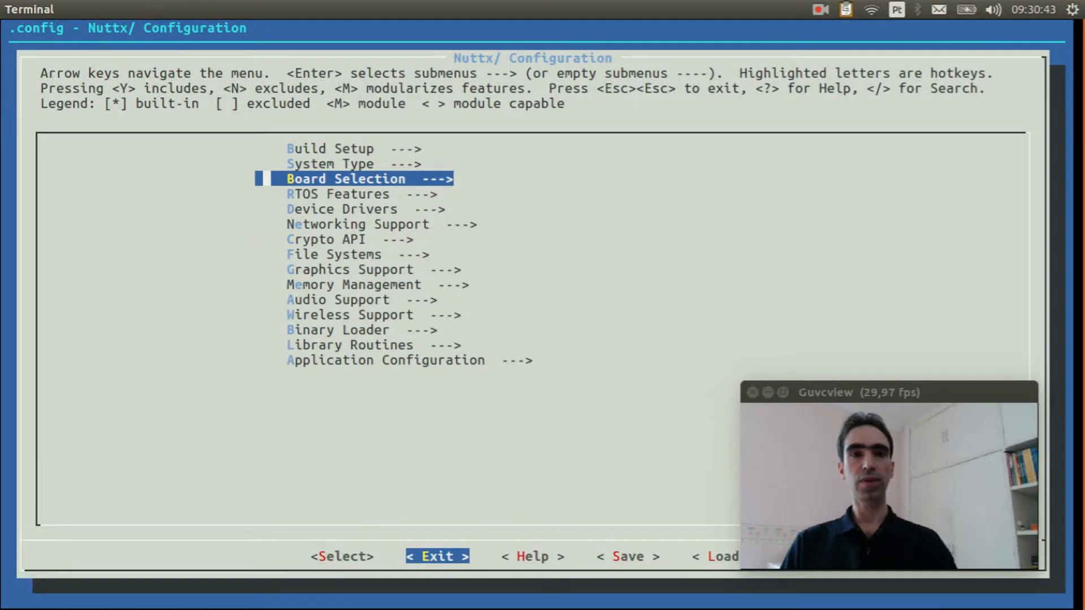
pyautogui.click(437, 556)
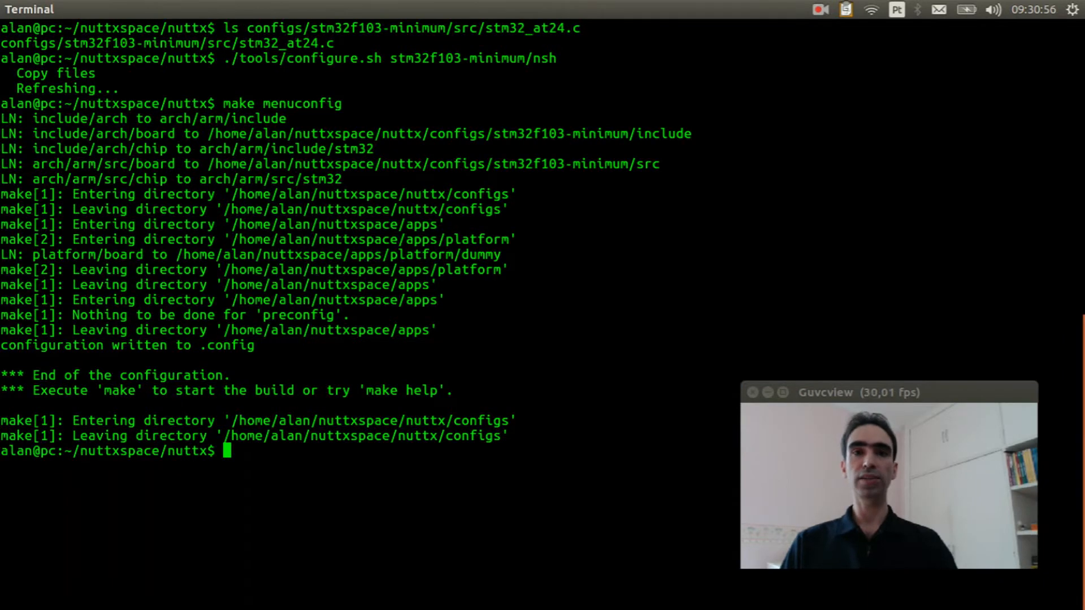
# Build nuttx.bin with make and flash it at 0x08000000 via openocd with stlink-v2 and stm32f1x configs
pyautogui.write('make')
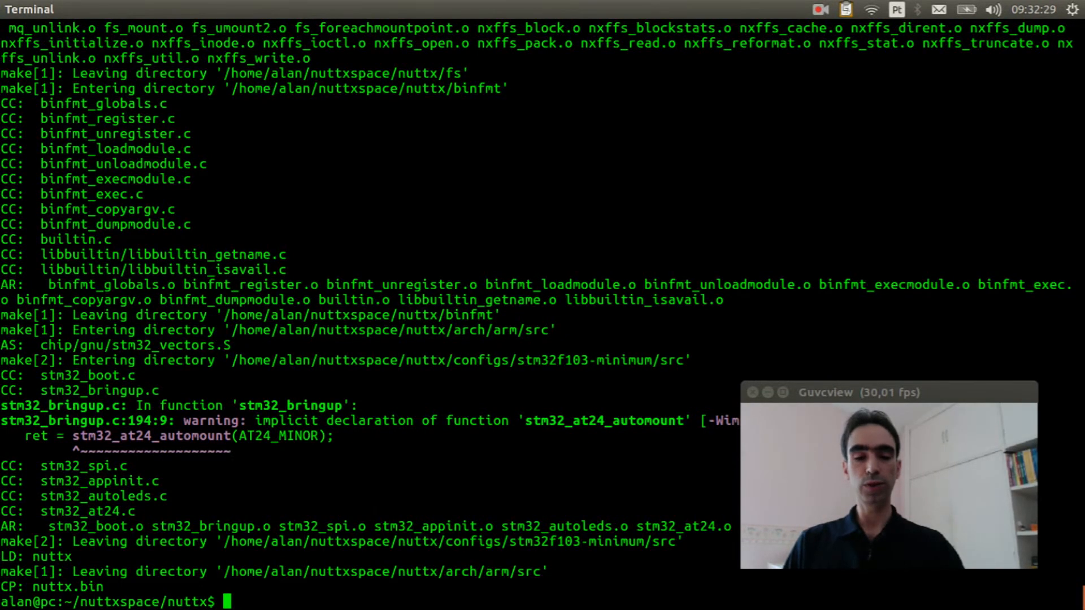
pyautogui.write('sudo openocd -f interface/stlink-v2.cfg -f target/stm32f1x.cfg -c init -c "reset halt" -c "flash write_image erase nuttx.bin 0x08000000"')
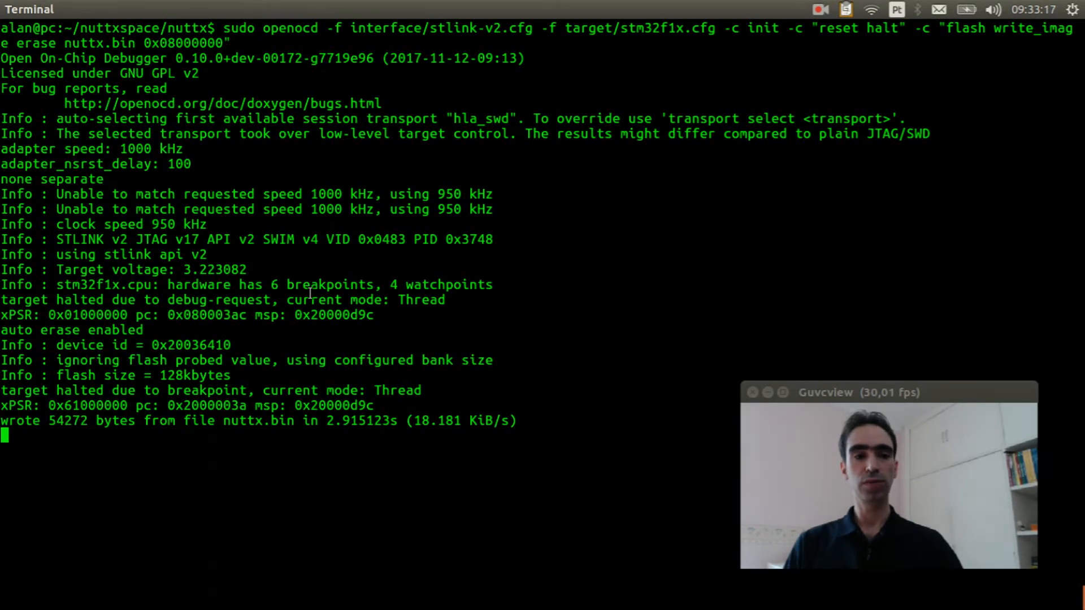
# Stop OpenOCD with Ctrl+C and connect minicom to the board's NuttShell console
pyautogui.press('ctrl+c')
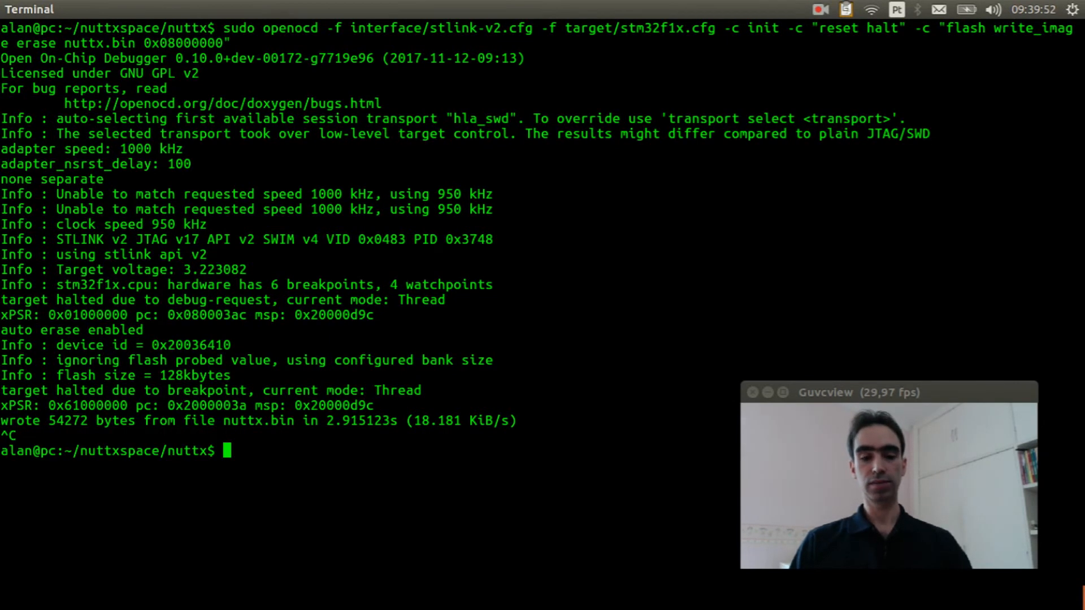
pyautogui.write('minicom')
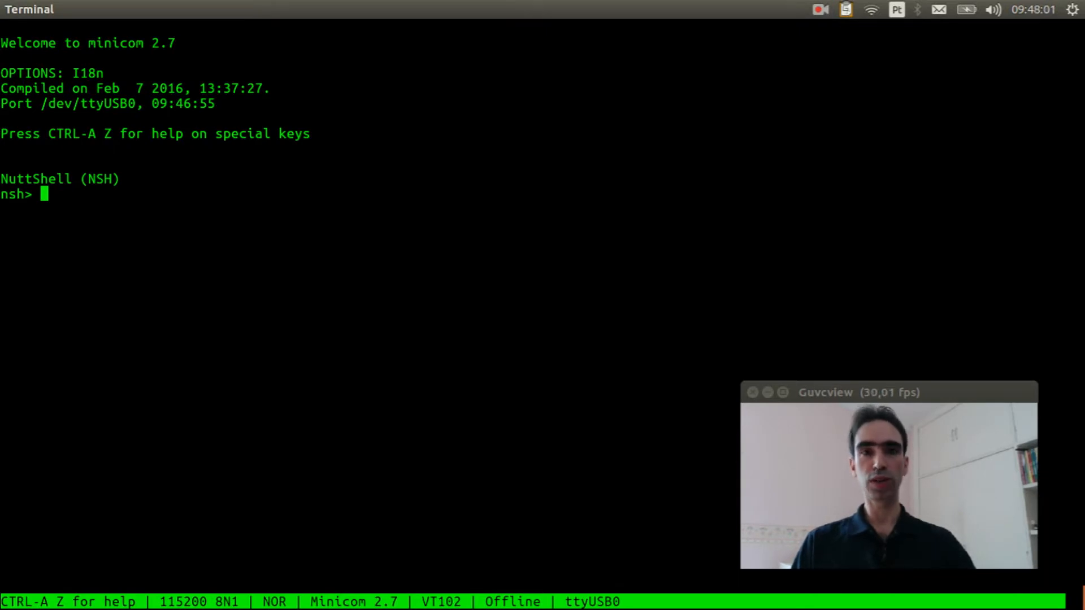
# List / and then /mnt in NSH to find the mounted at24 EEPROM directory
pyautogui.write('ls /')
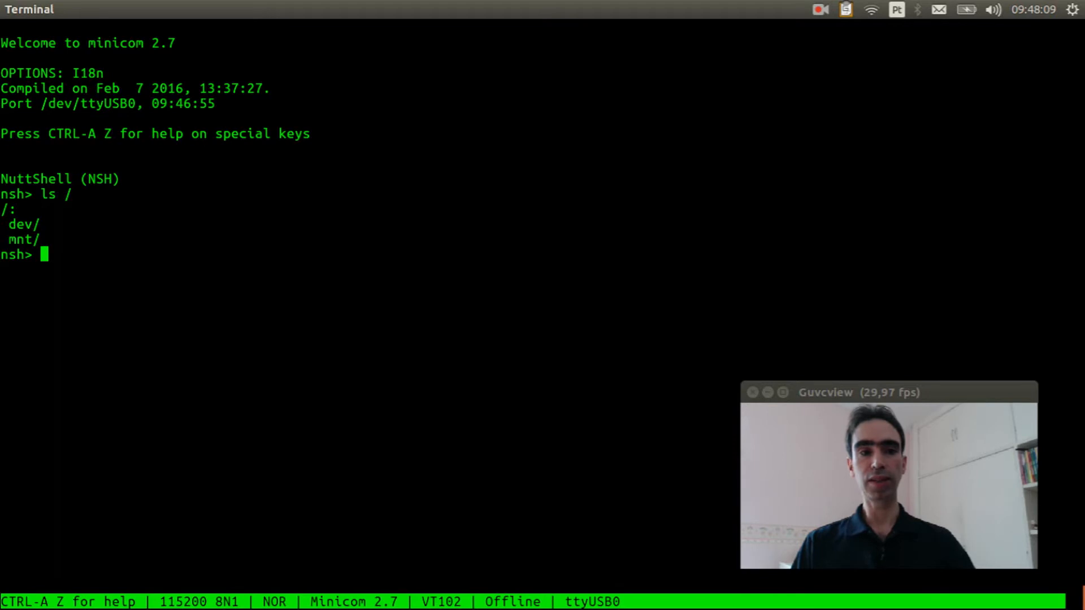
pyautogui.write('ls')
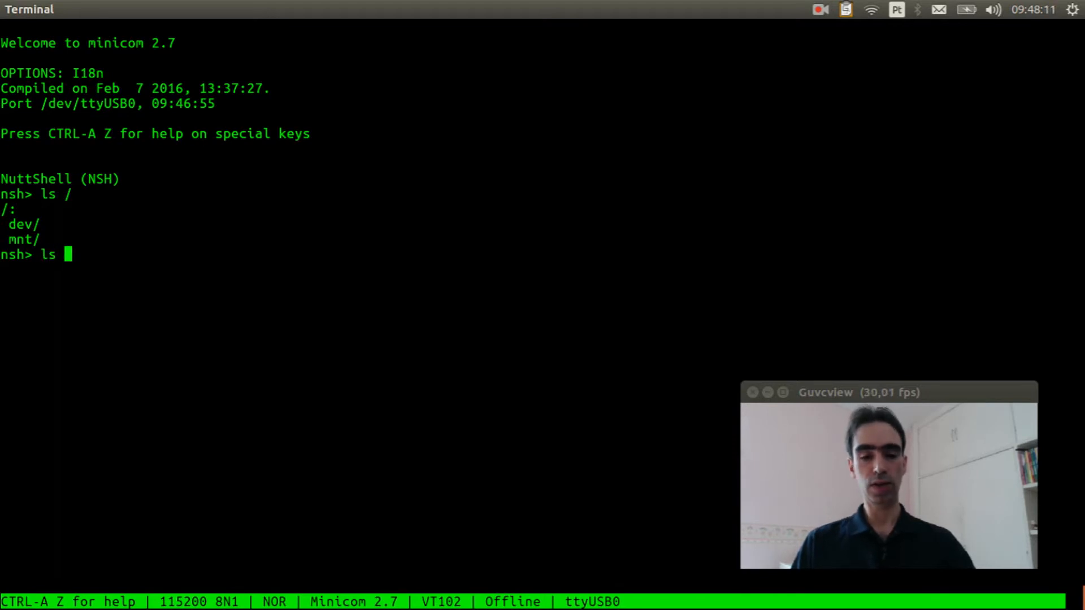
pyautogui.write('/mnt')
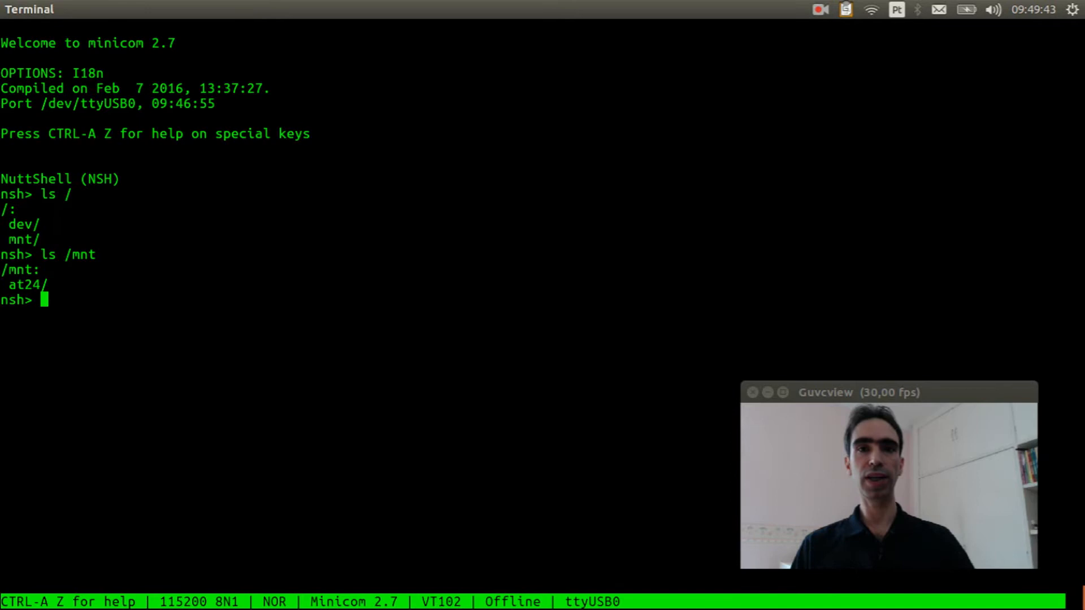
pyautogui.write('e')
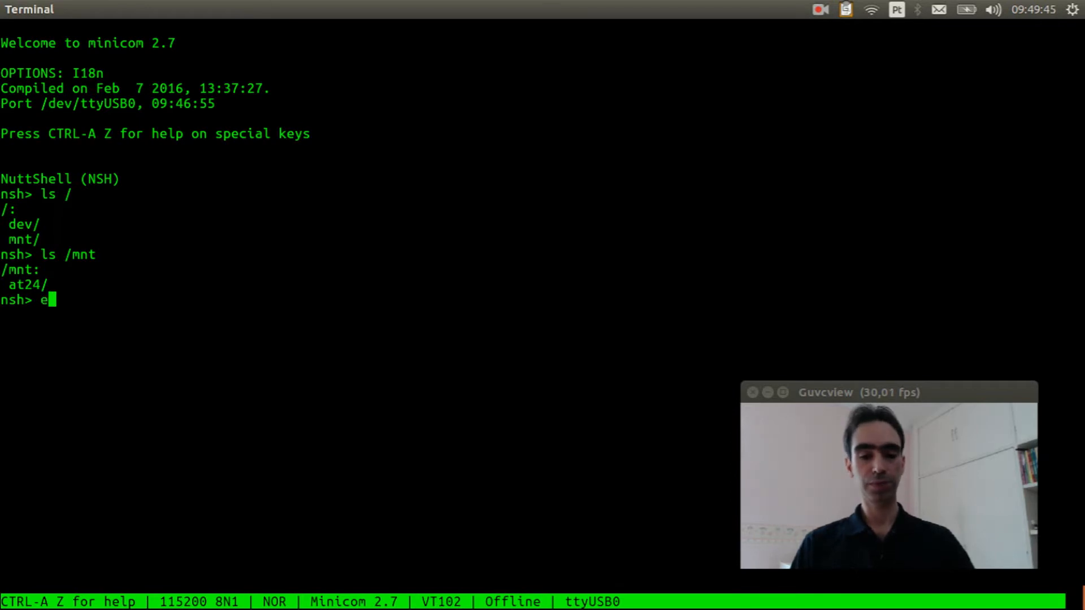
# Write "Hostname: bluepill" into /mnt/at24/host.cfg with echo redirection
pyautogui.write('cho "')
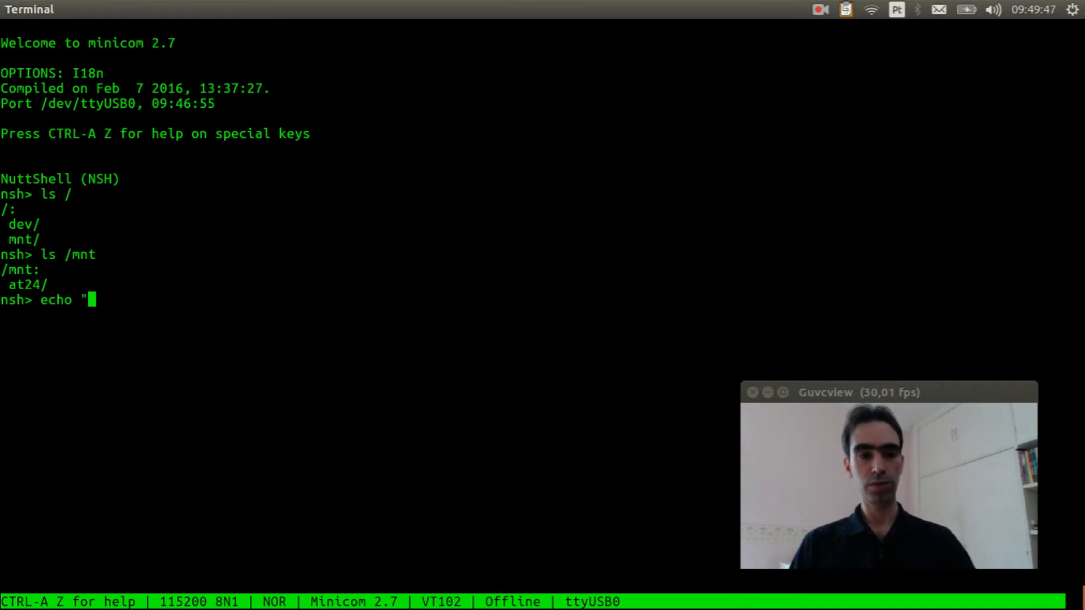
pyautogui.write('Host')
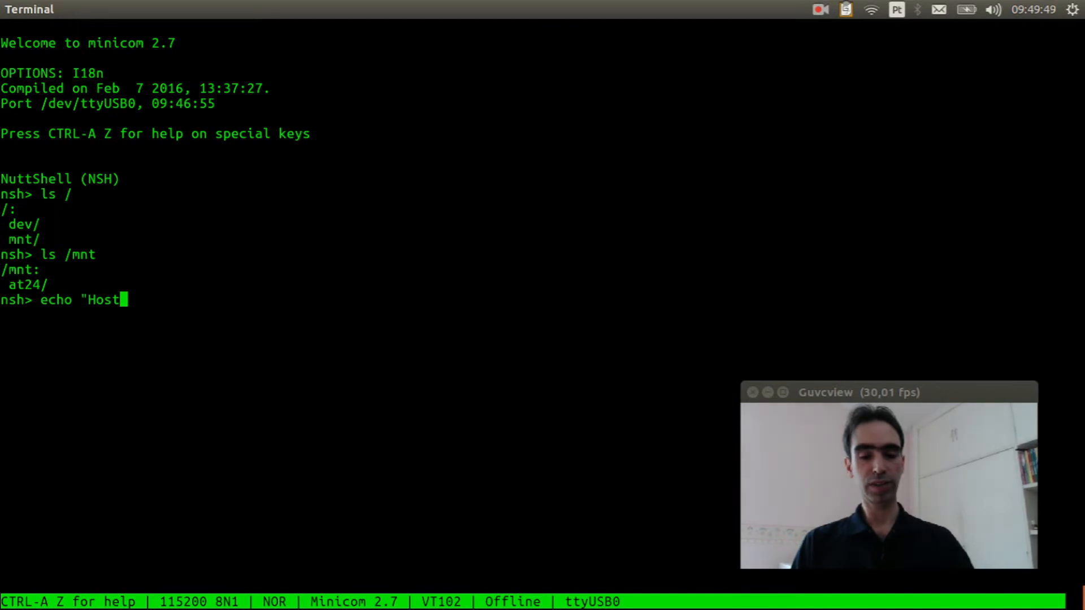
pyautogui.write('ae')
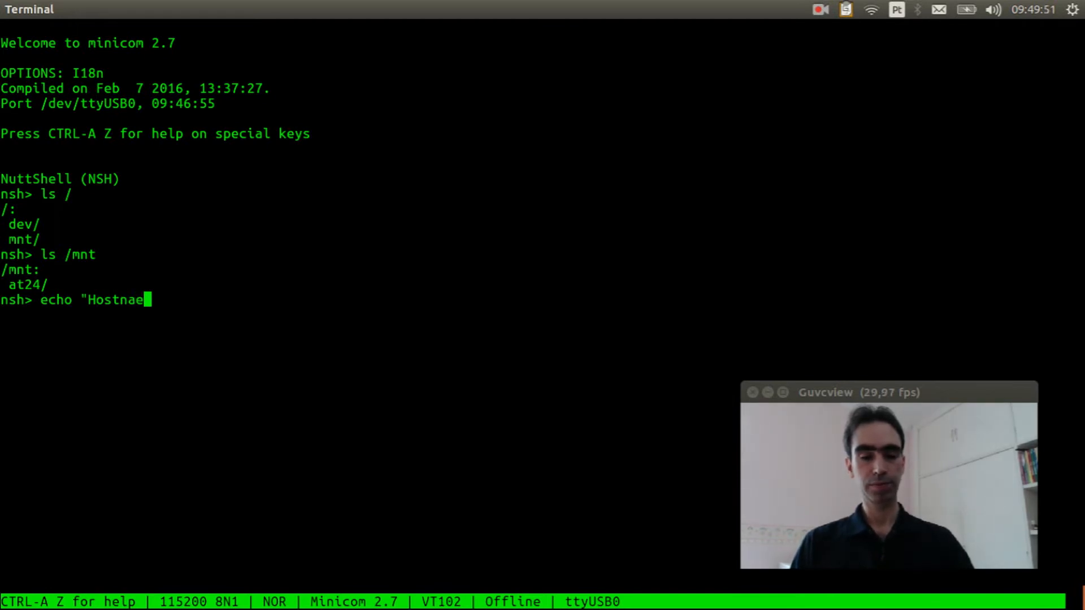
pyautogui.write('me:')
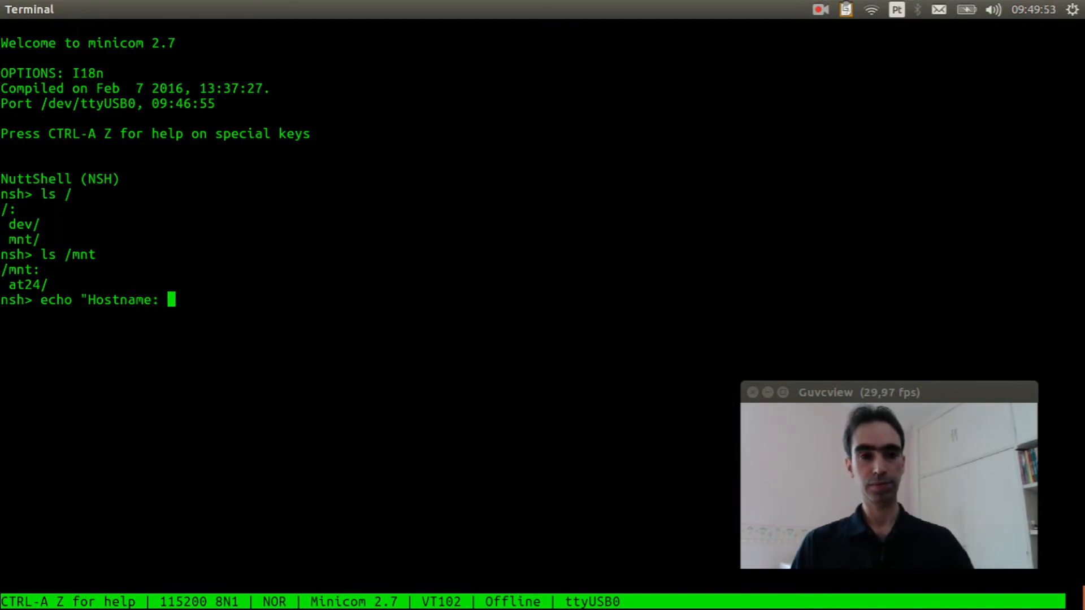
pyautogui.write('blue')
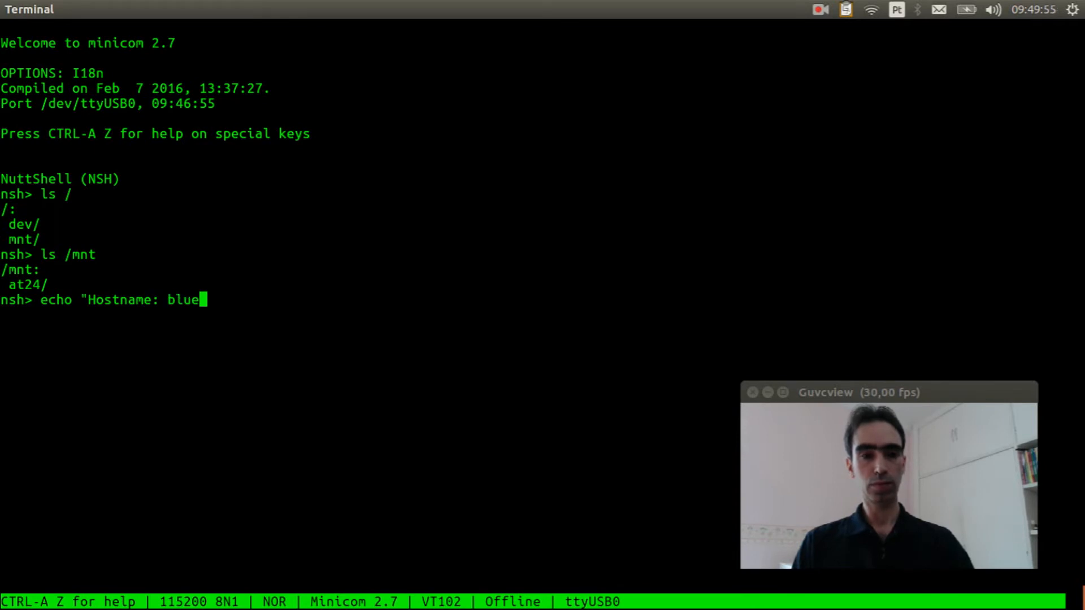
pyautogui.write('pill')
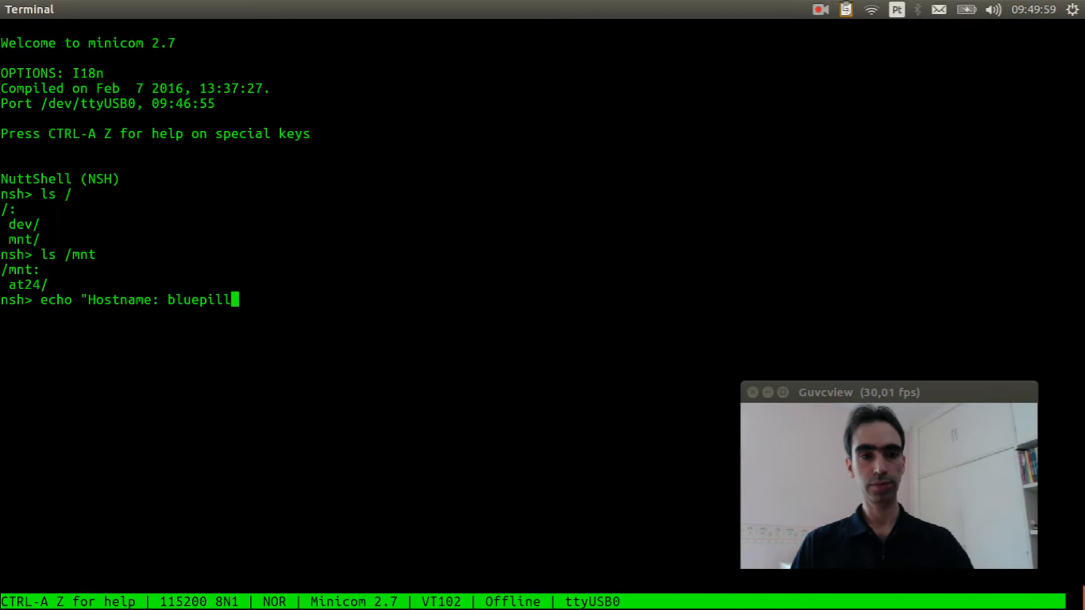
pyautogui.write('" > /mn')
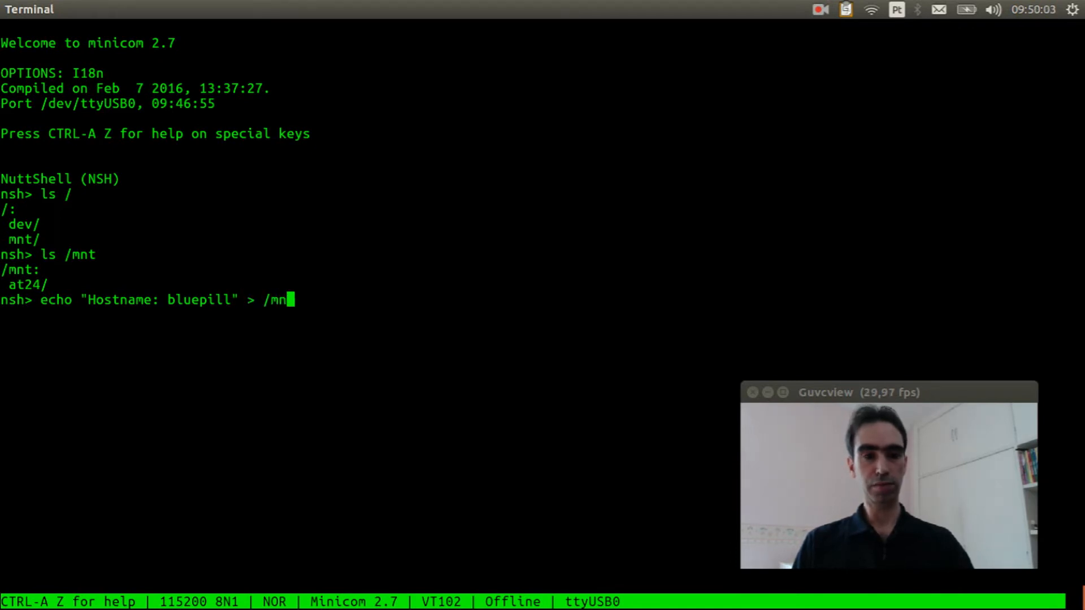
pyautogui.write('t/at2')
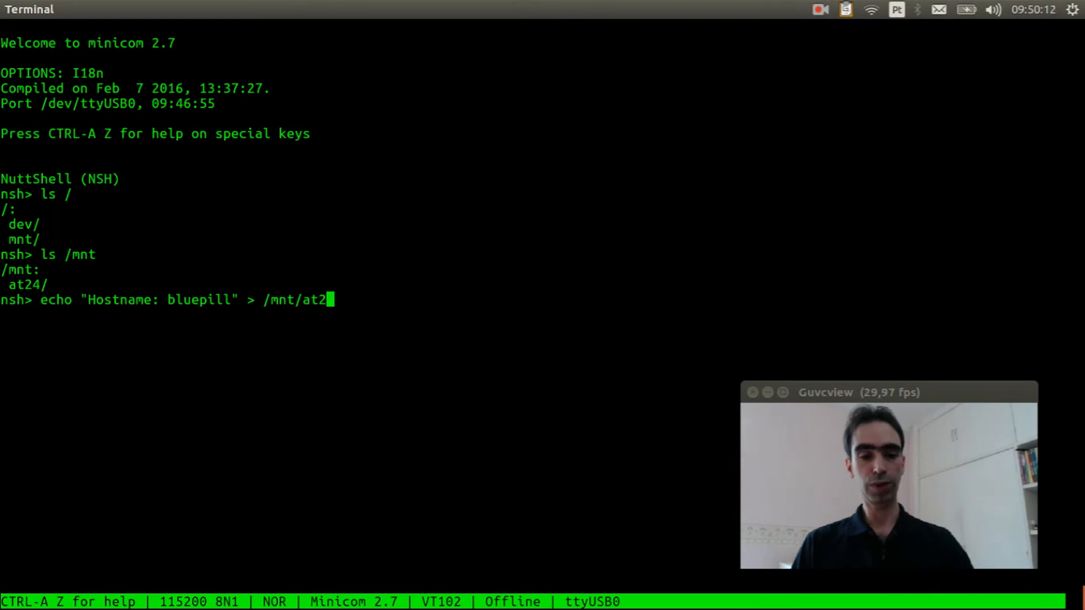
pyautogui.write('4/')
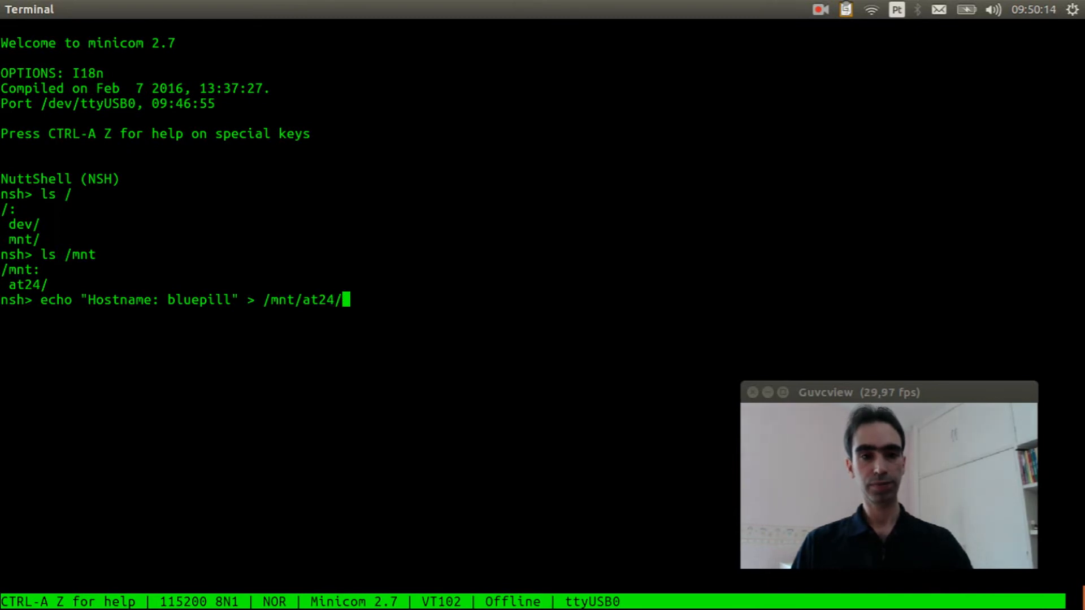
pyautogui.write('hos')
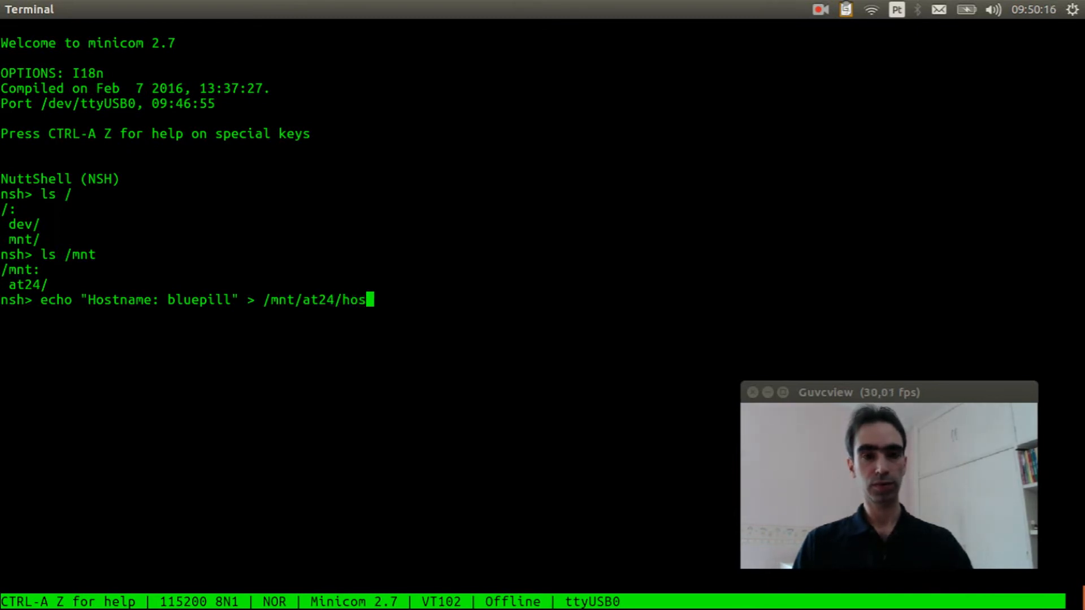
pyautogui.write('t.')
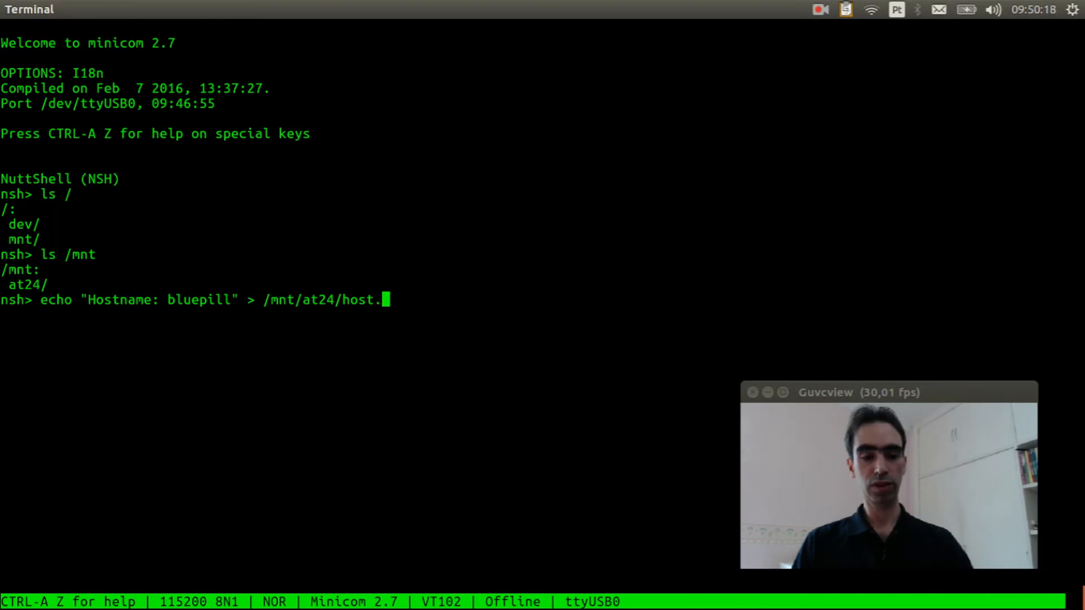
pyautogui.write('cfg')
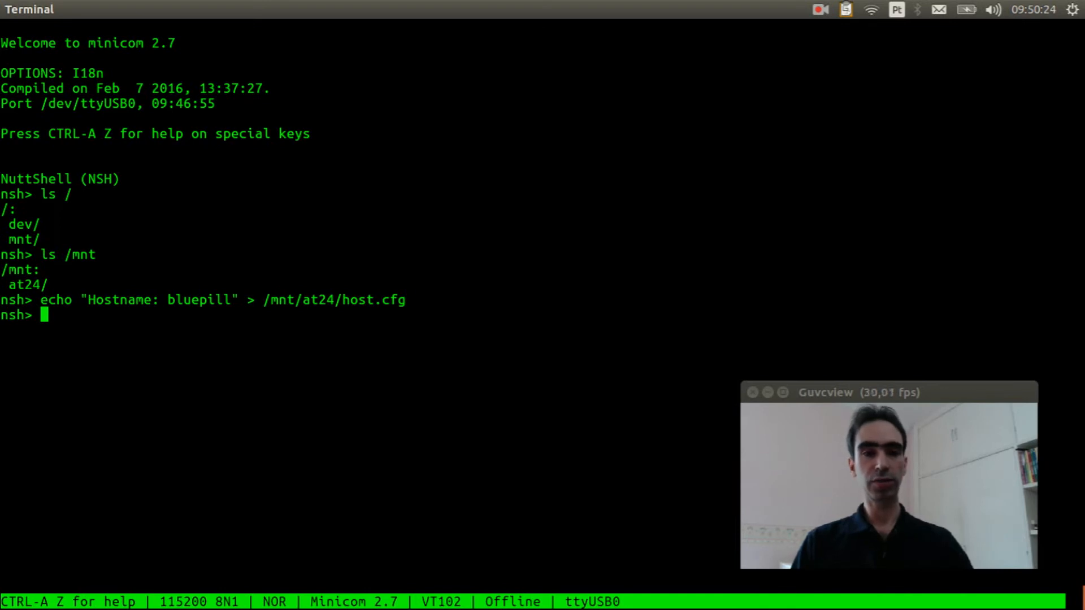
# List /mnt/at24 to confirm host.cfg exists, then begin reading it back with cat
pyautogui.write('ls')
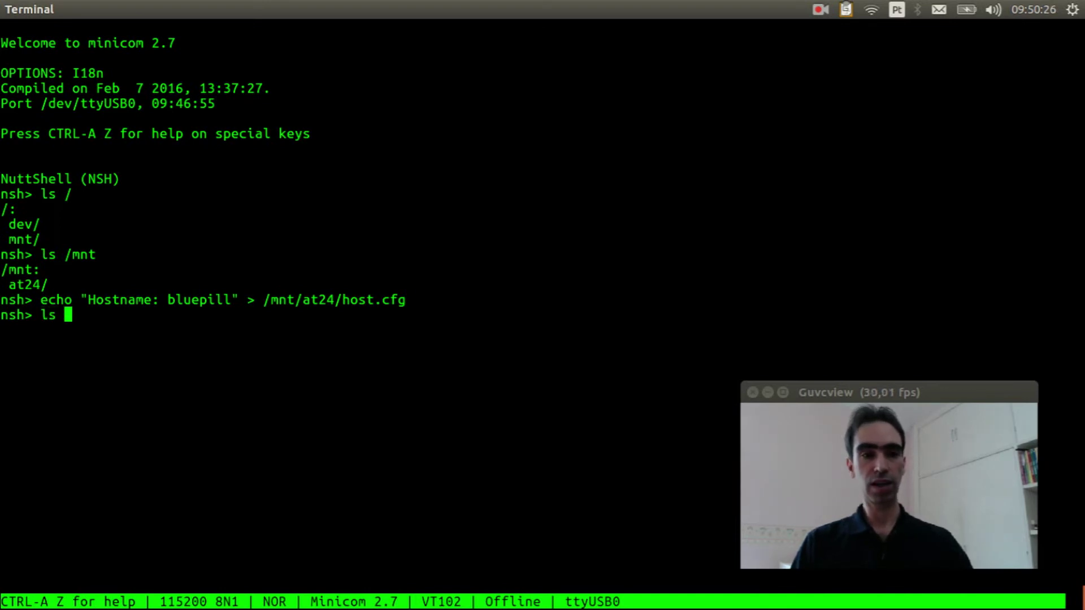
pyautogui.write('/mnt/')
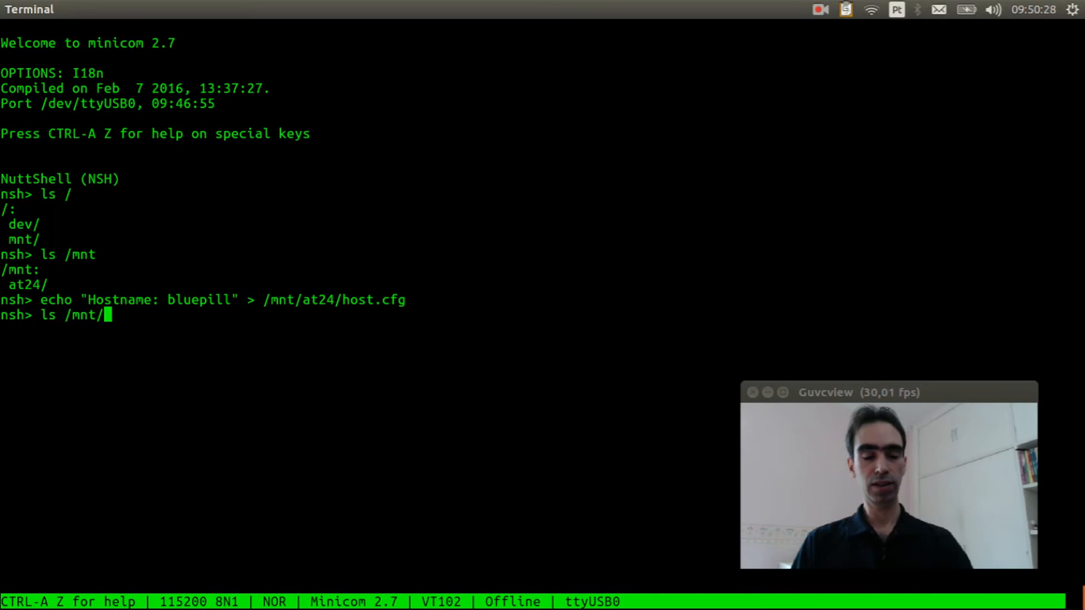
pyautogui.write('at24')
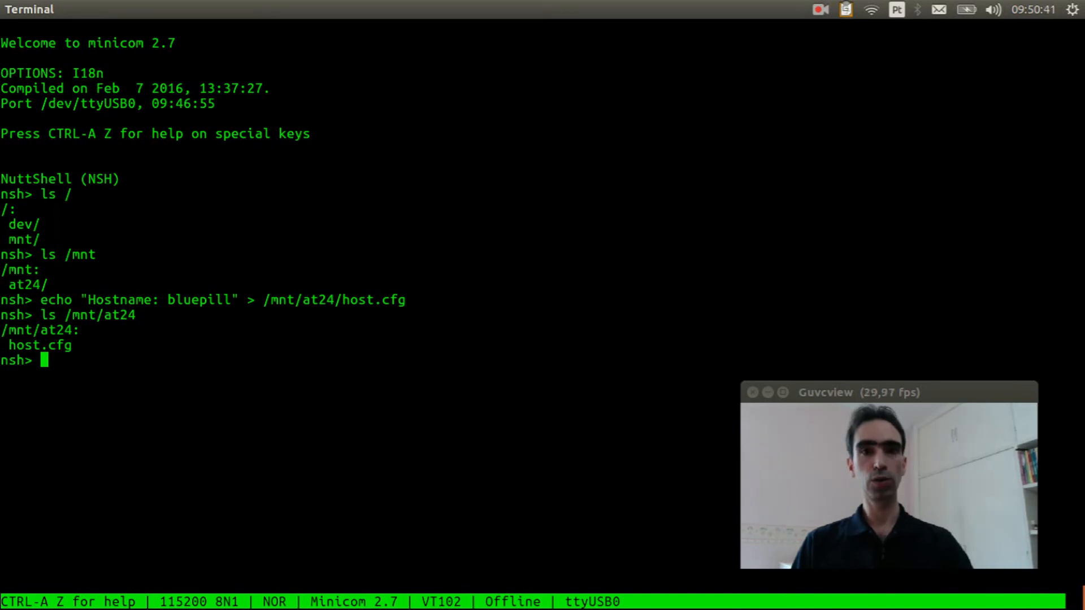
pyautogui.write('cat')
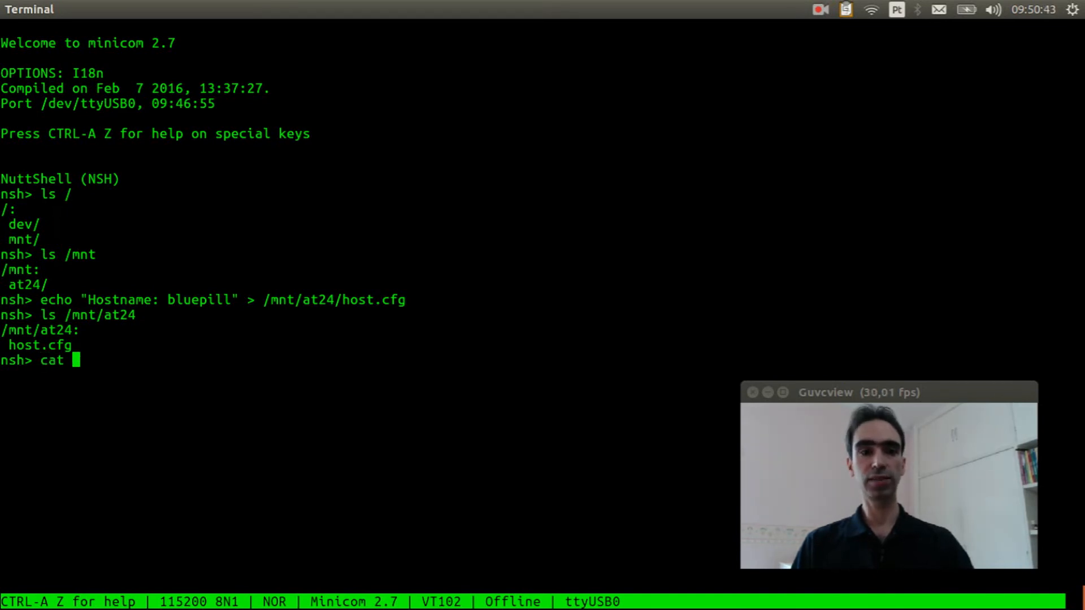
# Read /mnt/at24/host.cfg showing Hostname: bluepill, then relist /mnt/at24 after the board reset
pyautogui.write('/m')
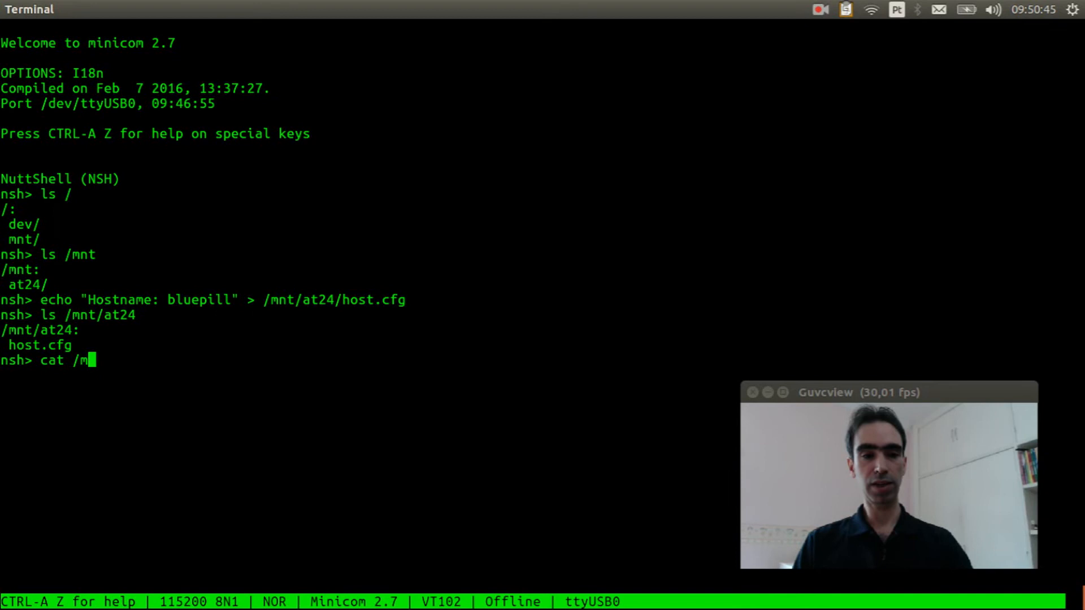
pyautogui.write('nt/at24/')
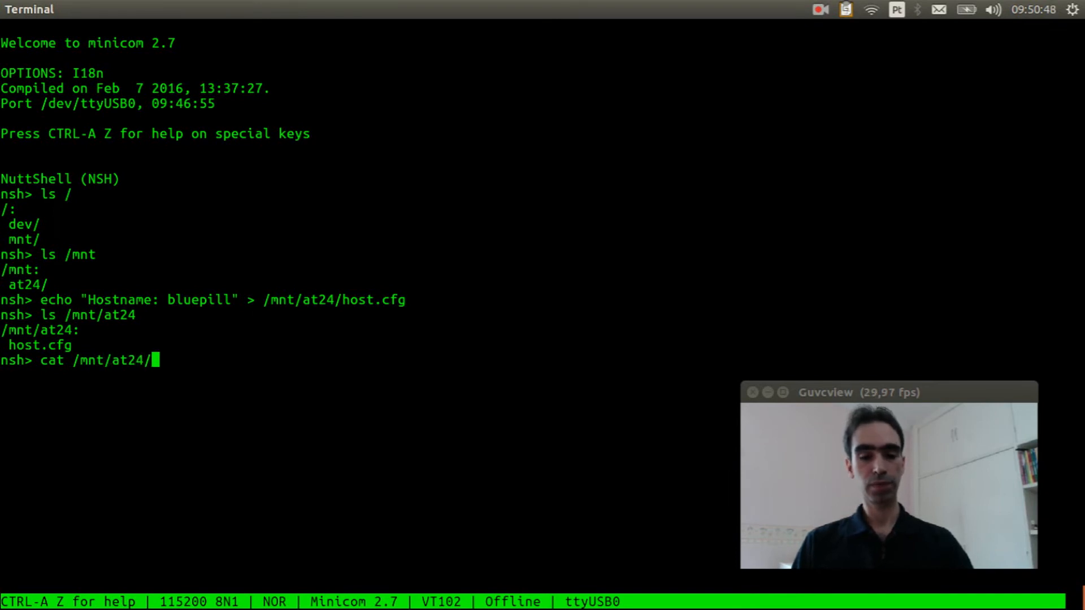
pyautogui.write('host.cfg')
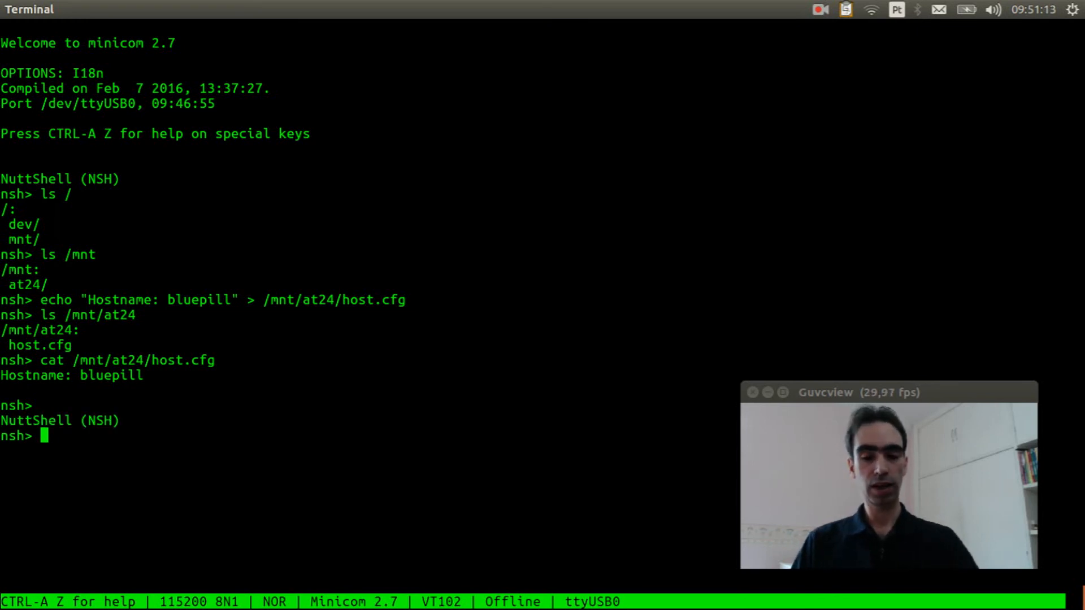
pyautogui.write('ls /')
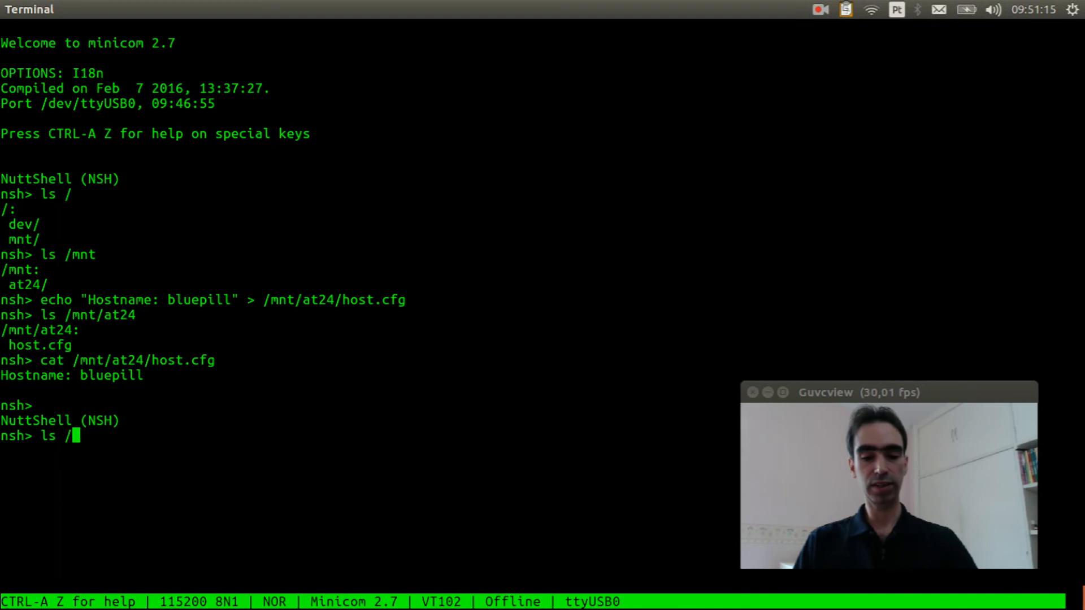
pyautogui.write('mnt/at')
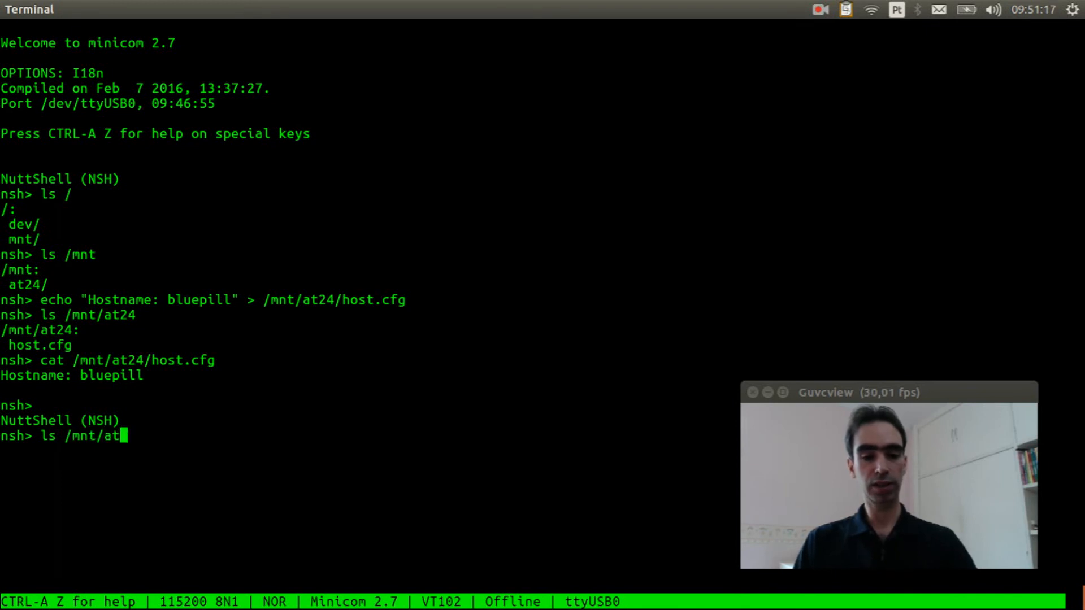